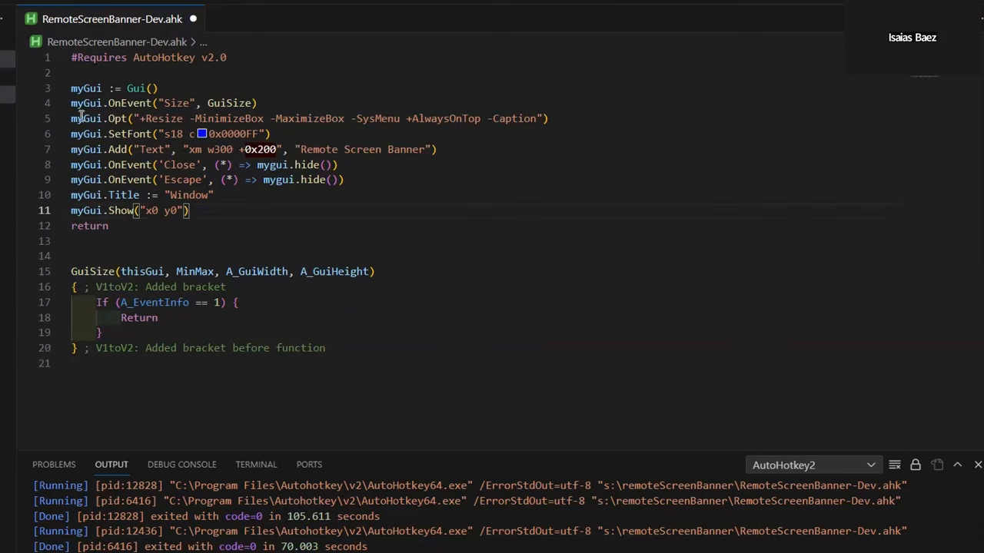
mouse_move(230, 103)
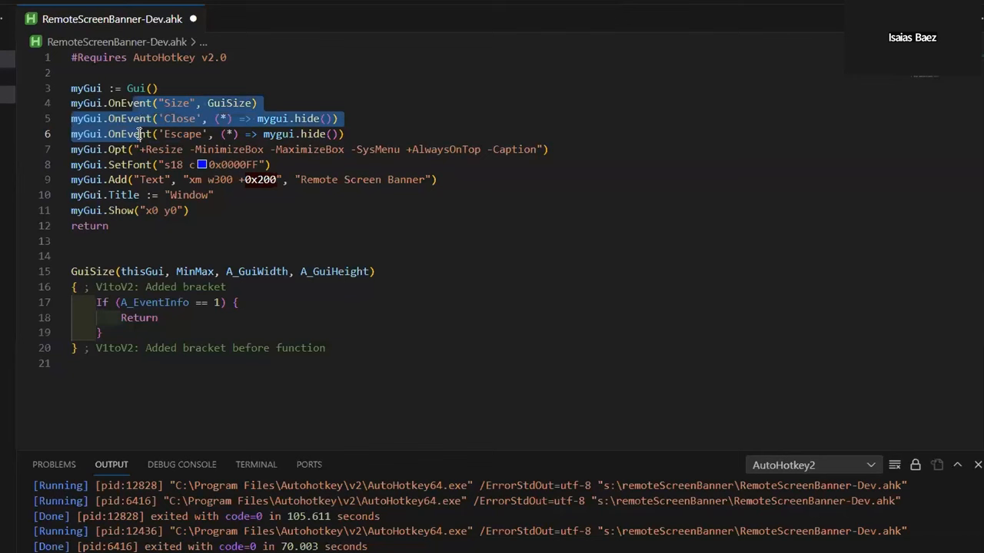
Move the Close and Escape OnEvent lines below the Size handler, followed by a blank line
click(141, 87)
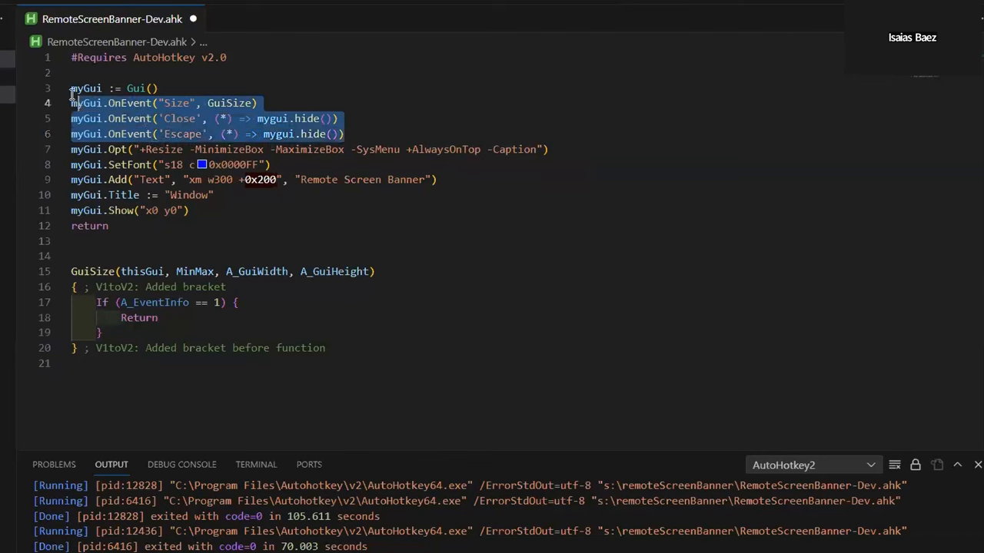
click(347, 134)
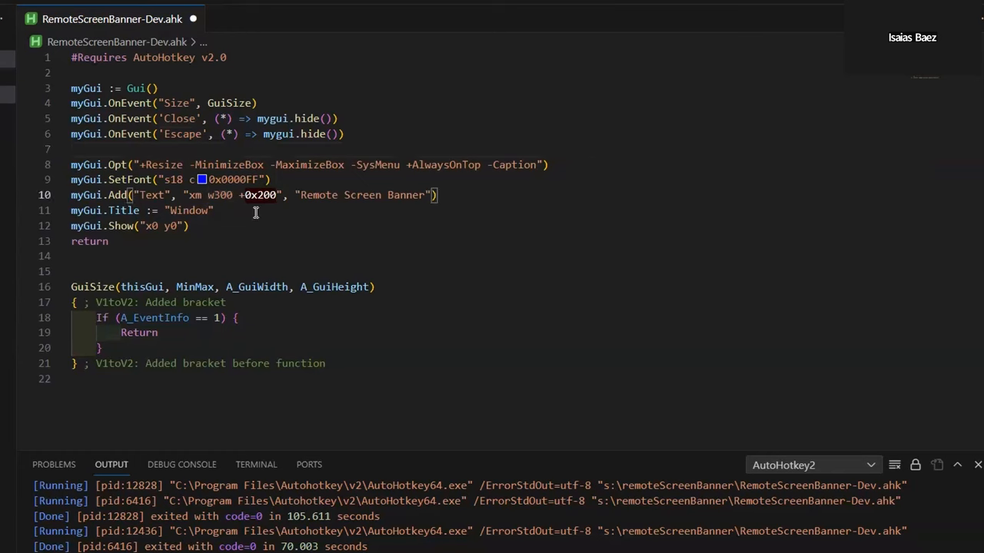
text(h)
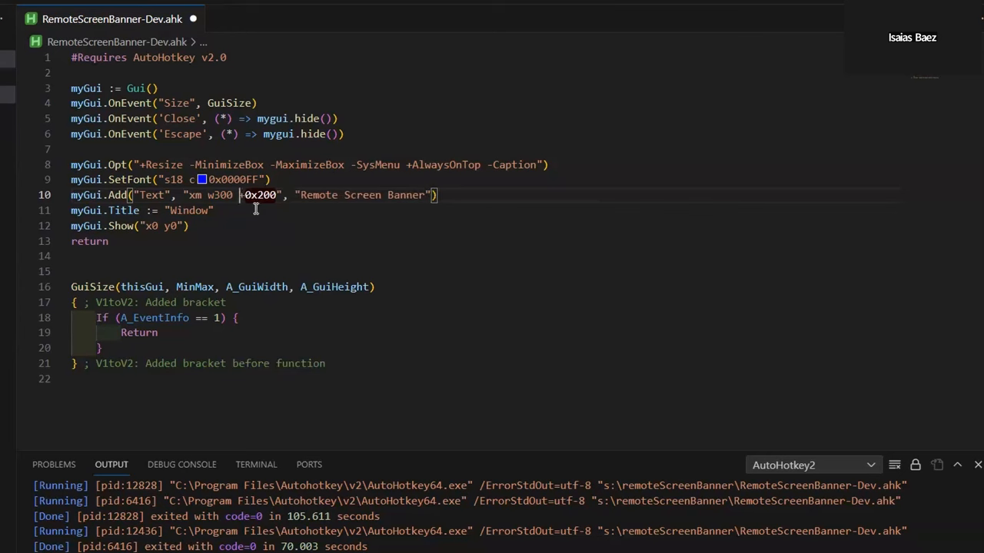
mouse_move(166, 255)
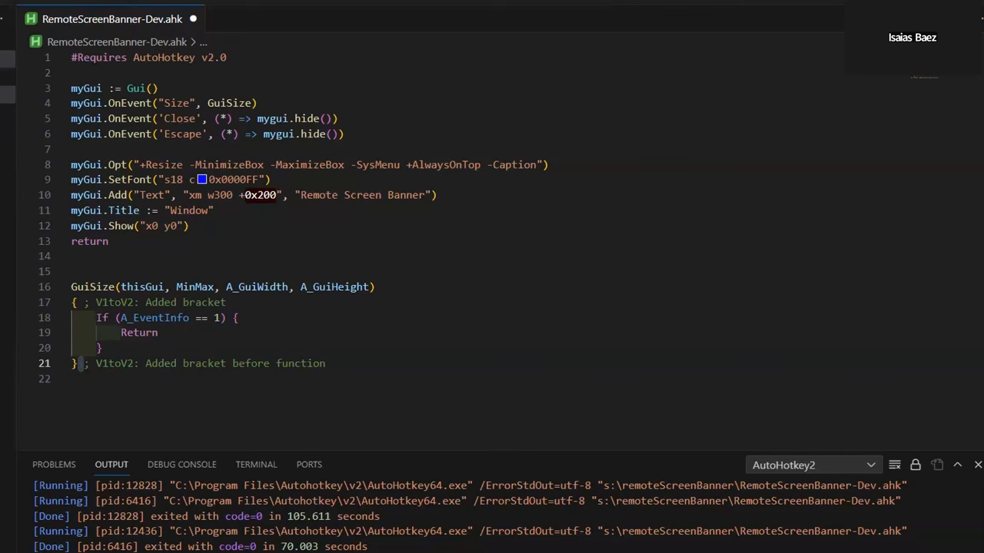
mouse_move(502, 164)
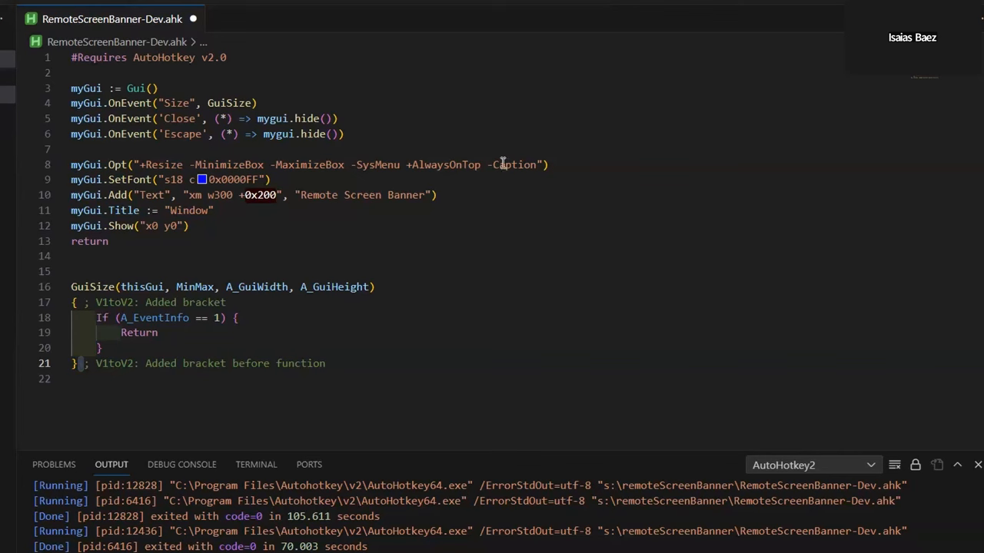
Delete -Caption from the window options and rerun the script, replacing the running instance
double_click(513, 165)
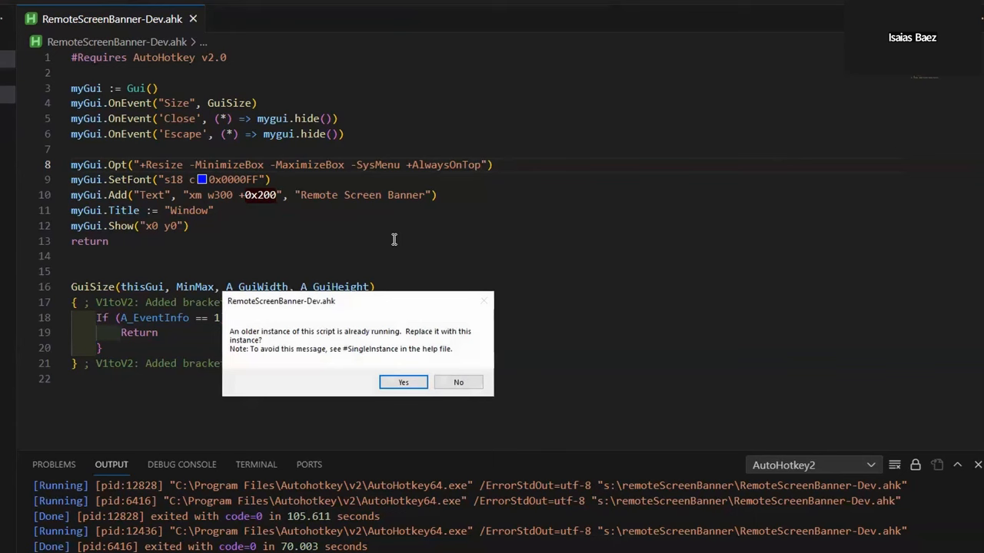
click(403, 382)
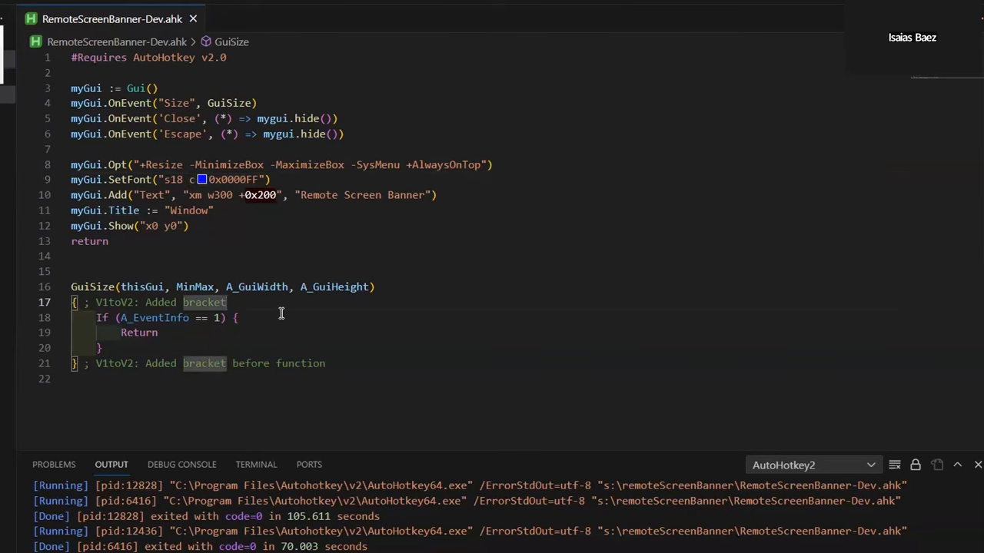
Check A_EventInfo's tooltip, then add ToolTip A_GuiWidth ' ' A_GuiHeight inside GuiSize
double_click(153, 318)
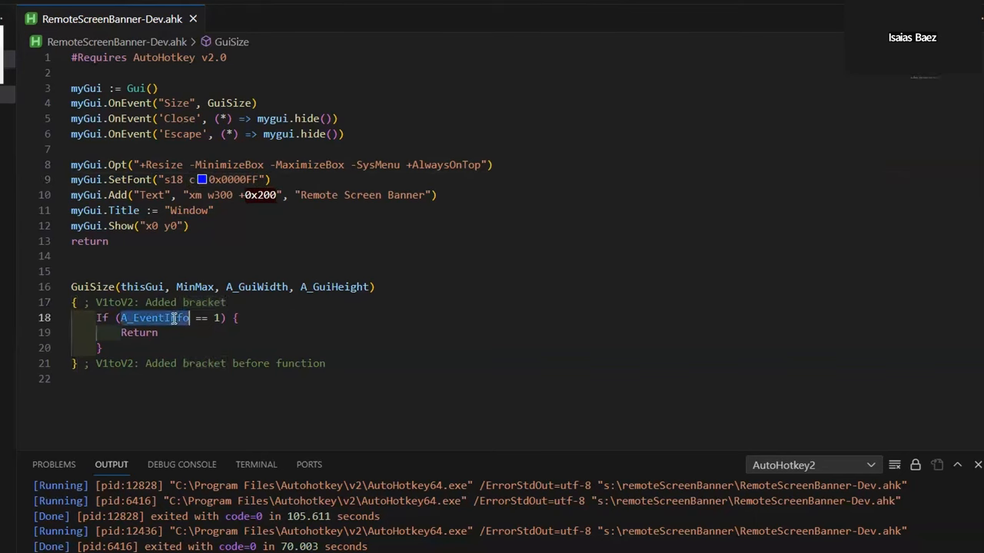
mouse_move(153, 318)
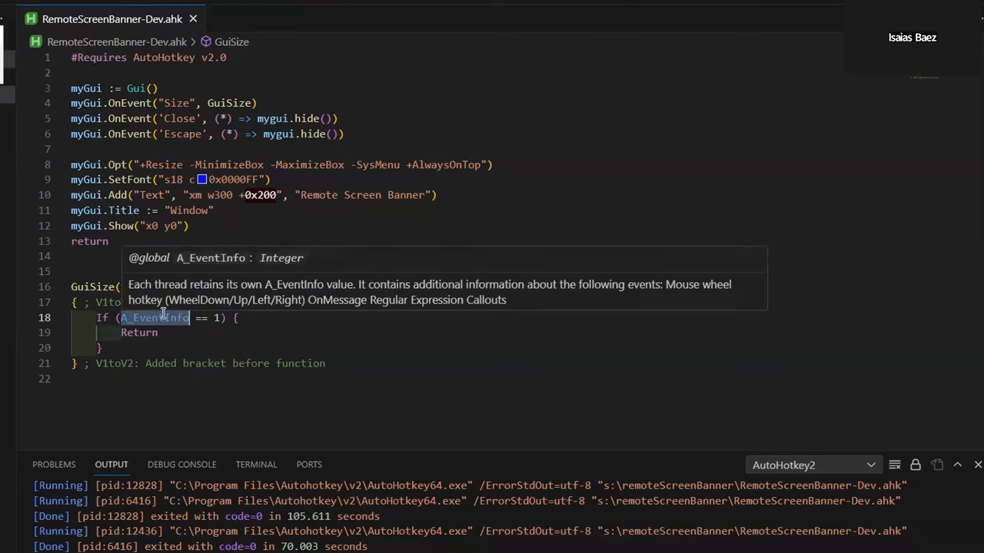
mouse_move(135, 318)
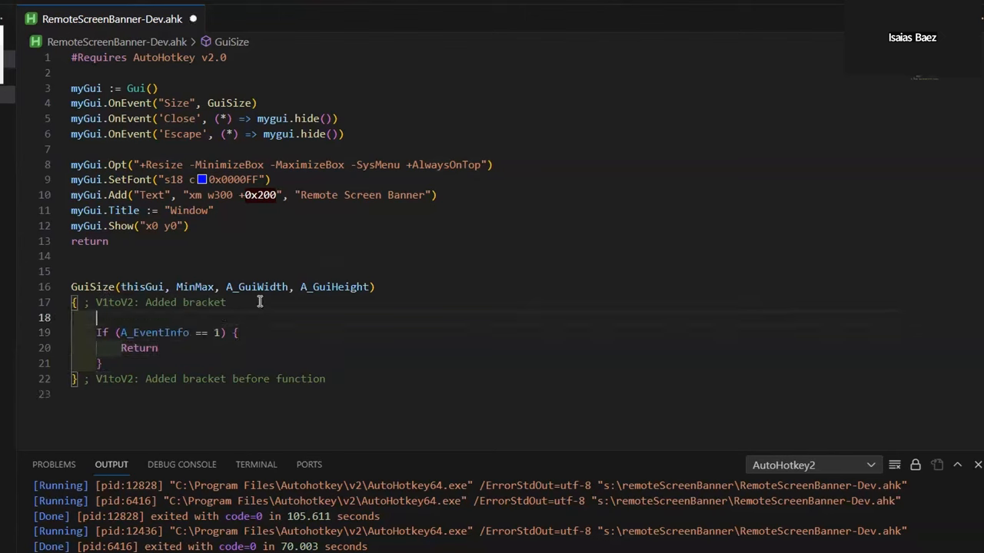
text(toolti)
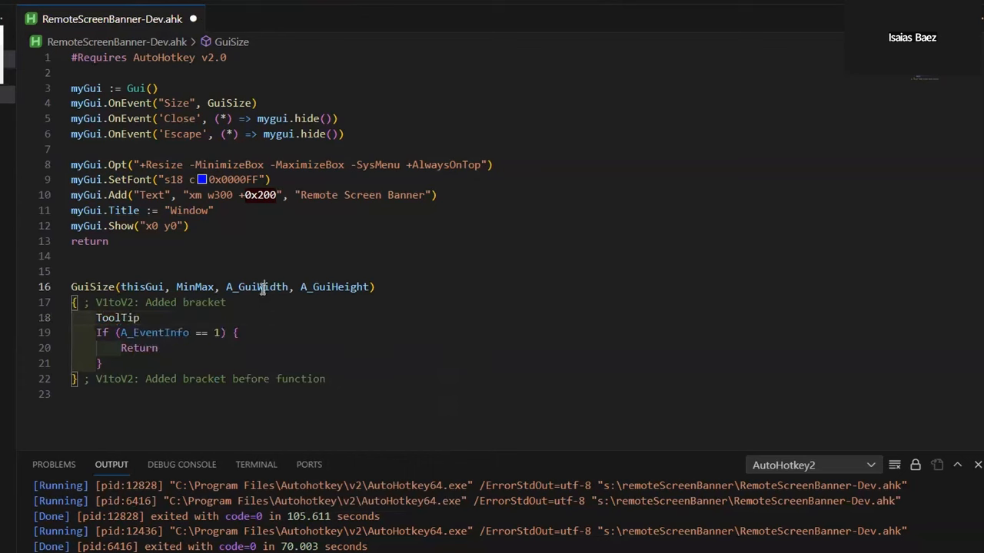
text(A_GuiWidth)
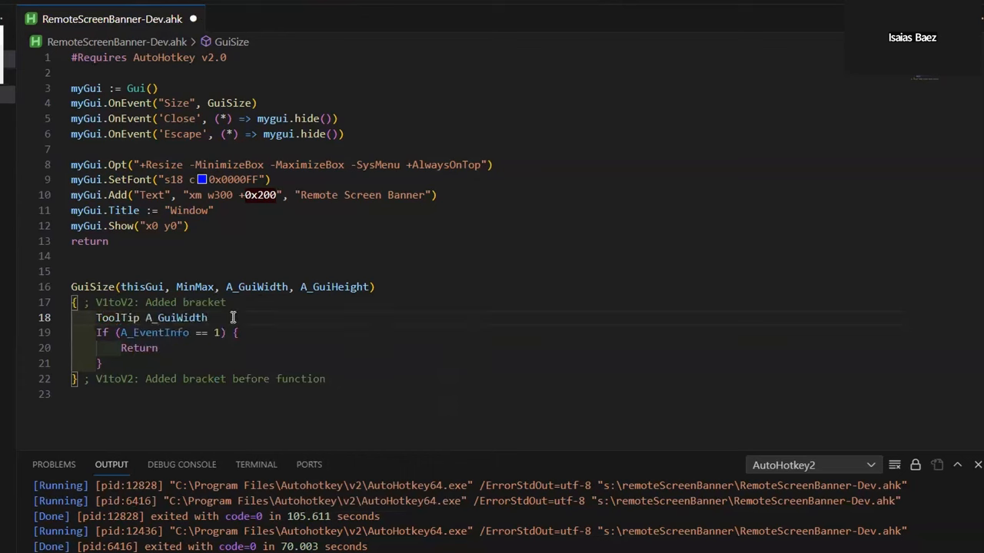
text(' ')
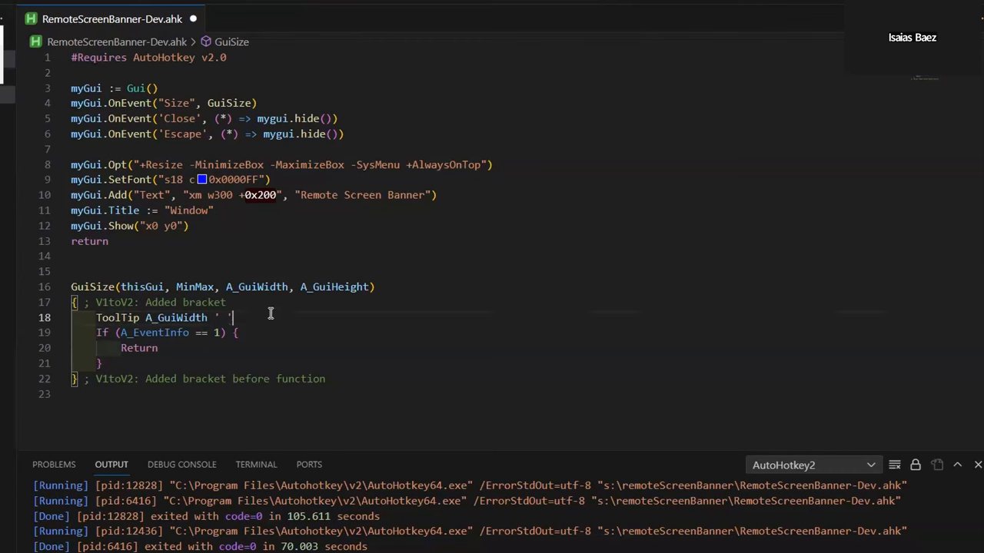
text(A_GuiHeight)
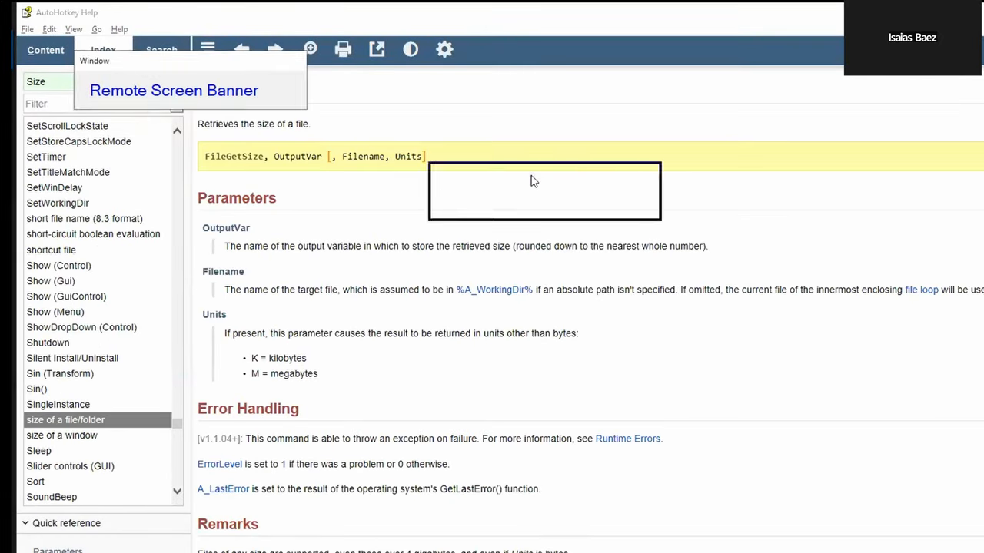
Drag the banner toward the page centre and open Quick Reference from the help contents
click(46, 49)
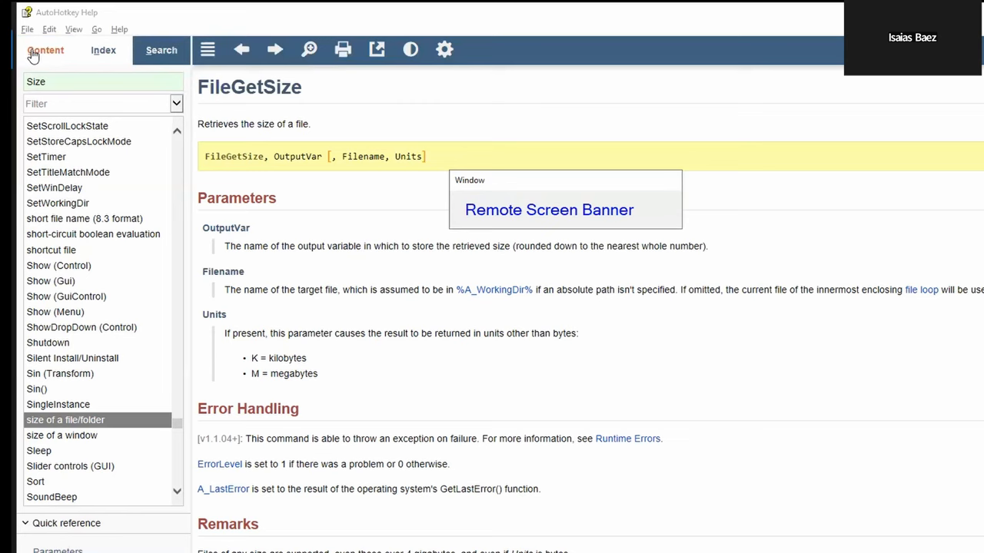
click(45, 50)
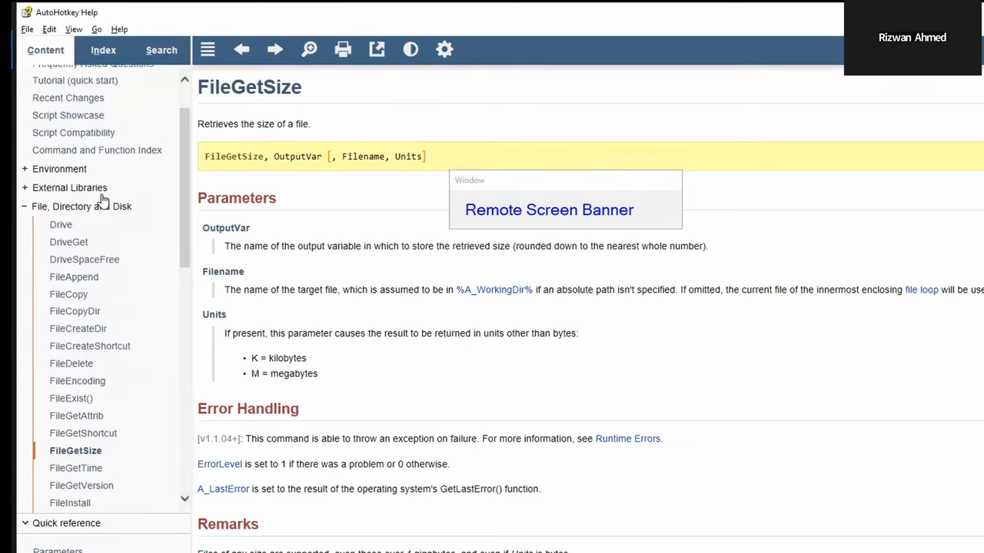
scroll(up, 3)
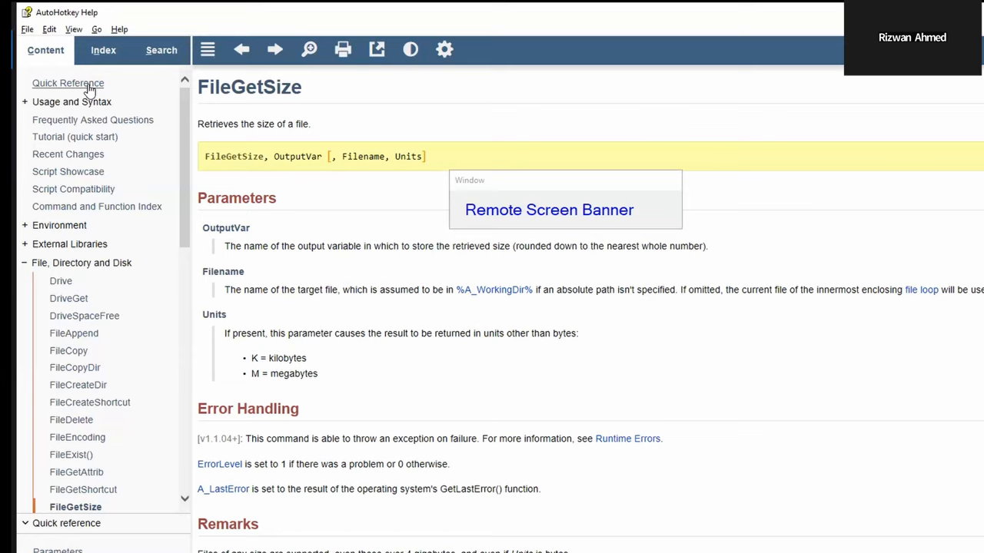
click(68, 83)
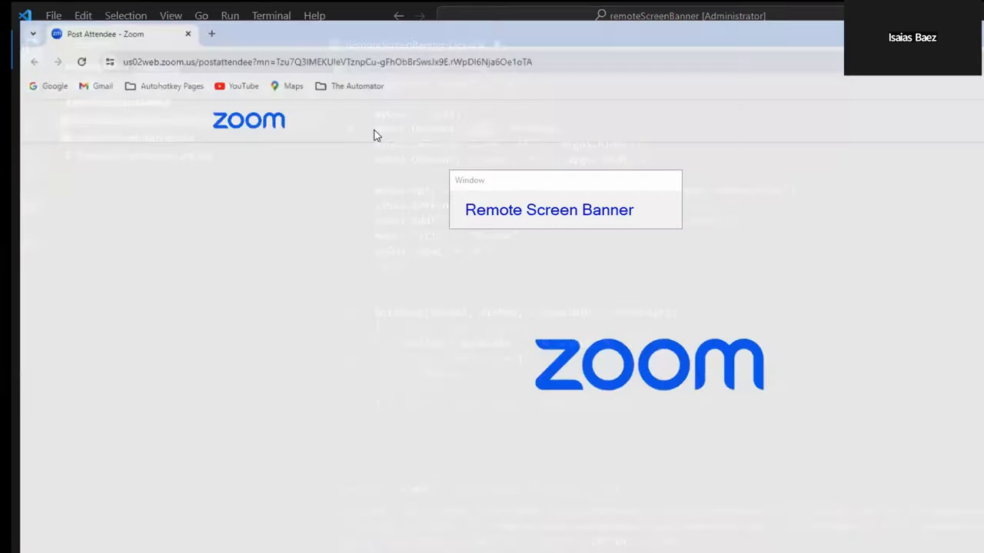
Go to autohotkey.com and open the v2.0 documentation
click(323, 44)
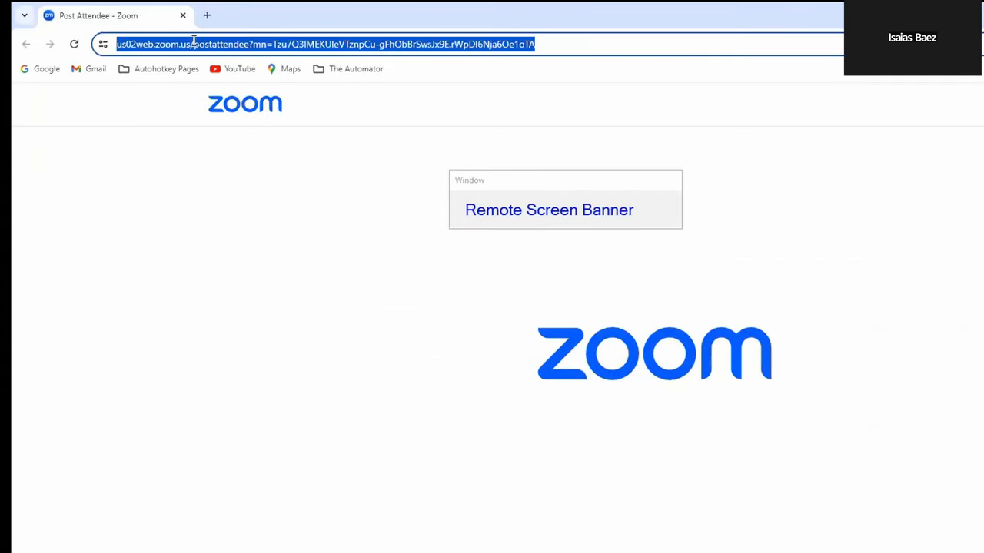
text(autohotkey.com)
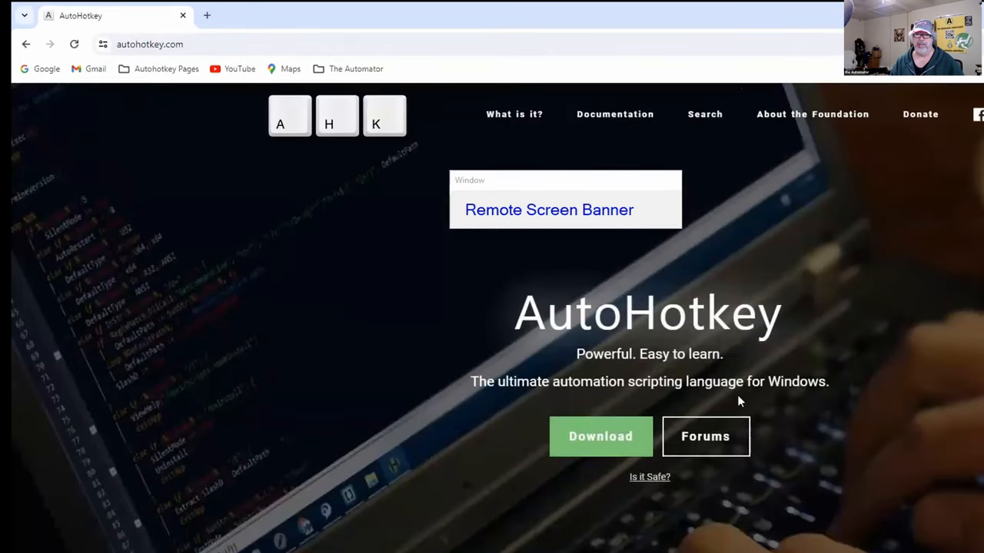
click(615, 114)
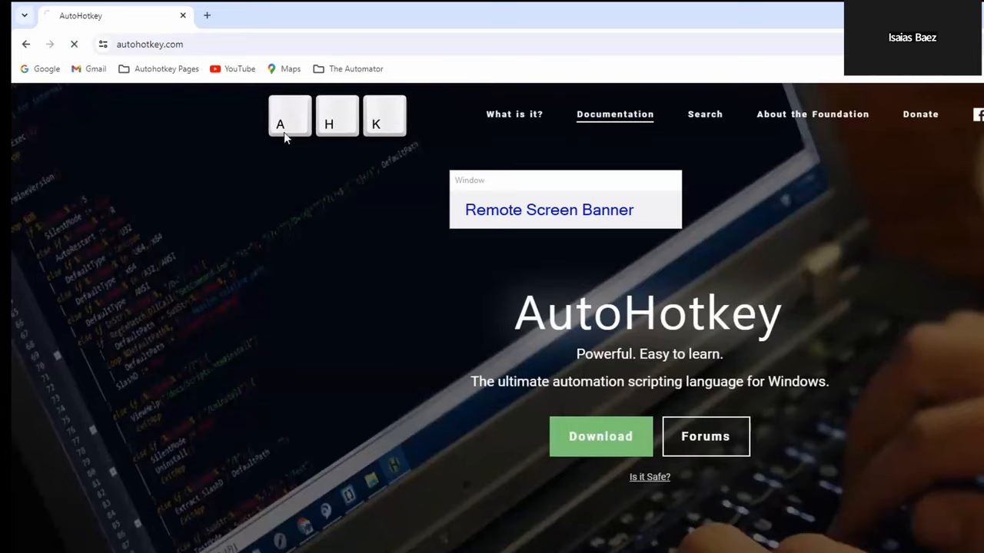
click(615, 114)
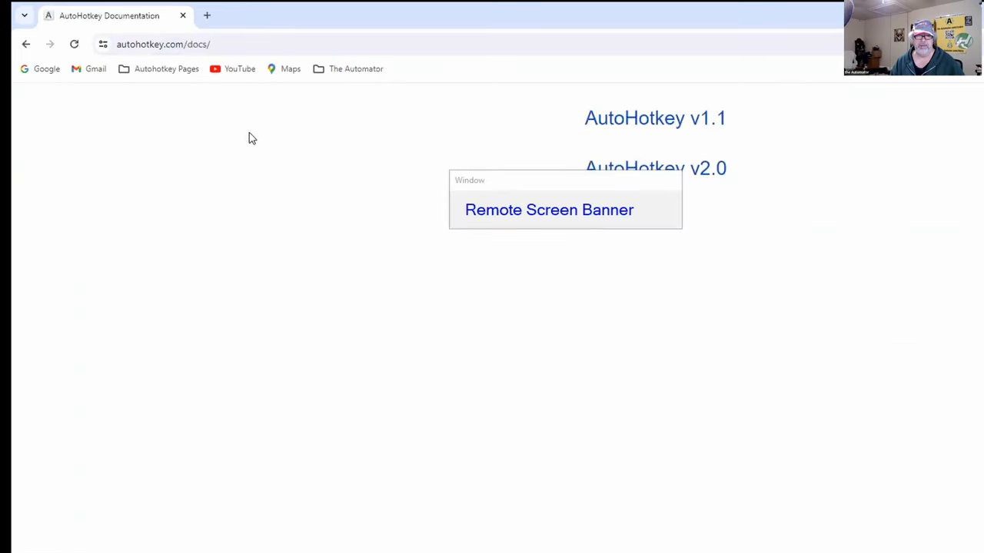
click(655, 168)
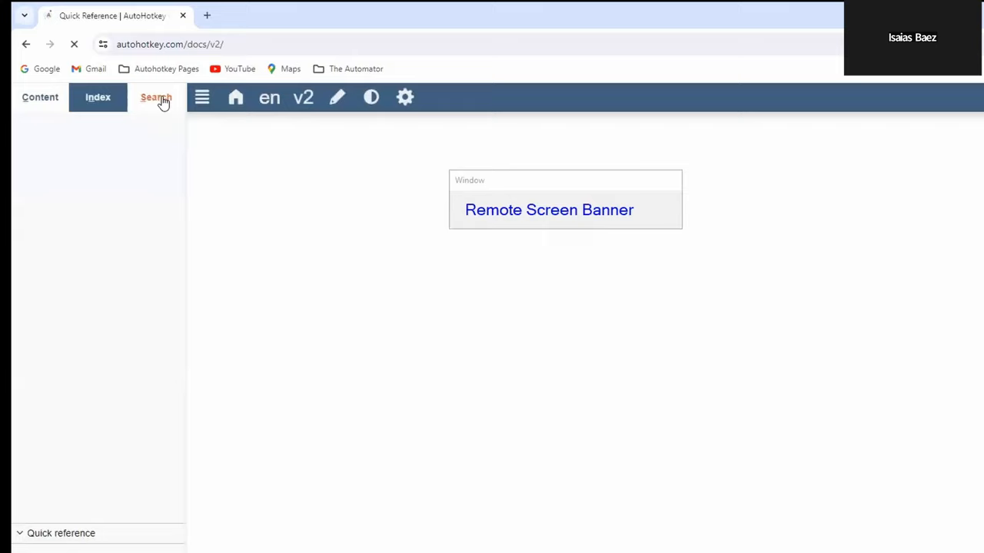
Search the docs for 'size', open Size (Gui event) and examine its Width and Height parameters
click(156, 97)
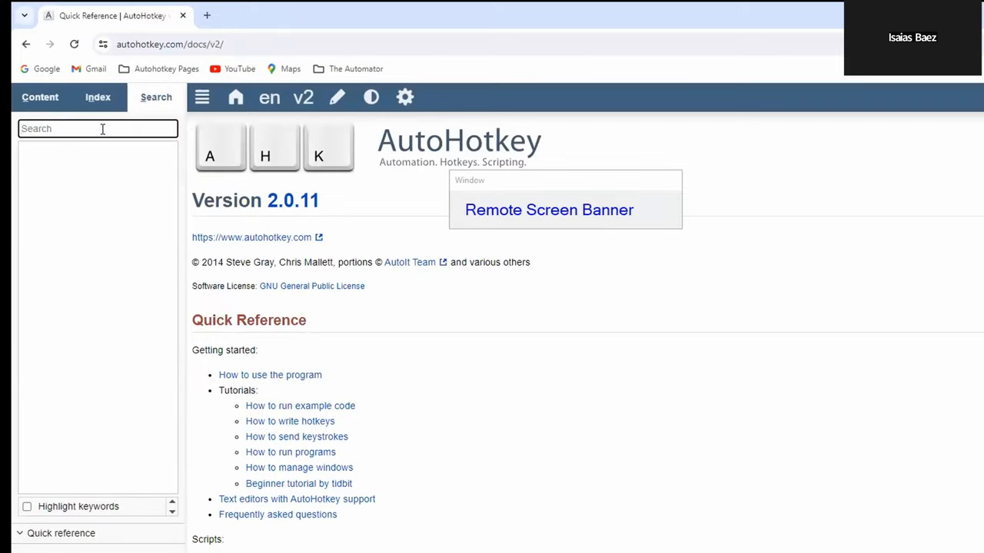
text(size)
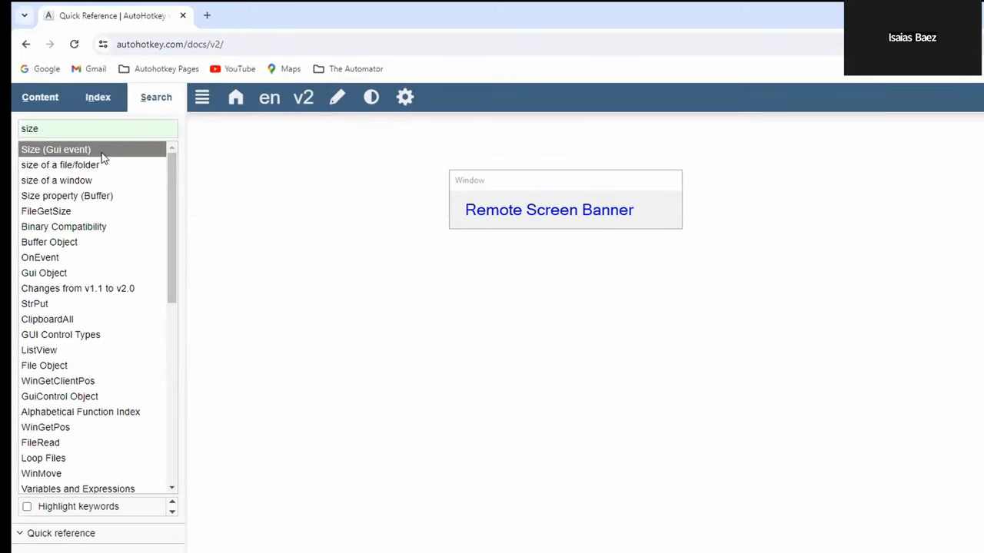
click(56, 149)
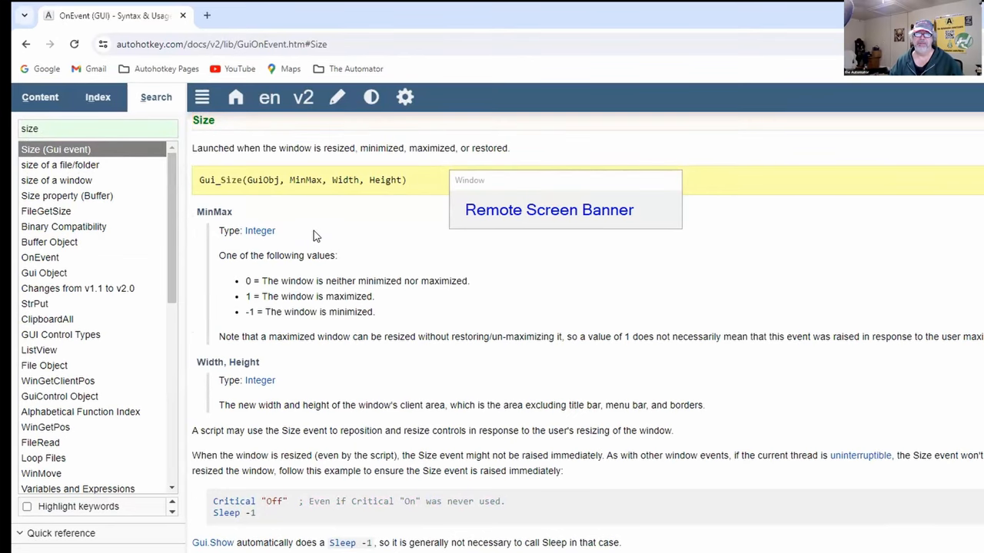
scroll(up, 3)
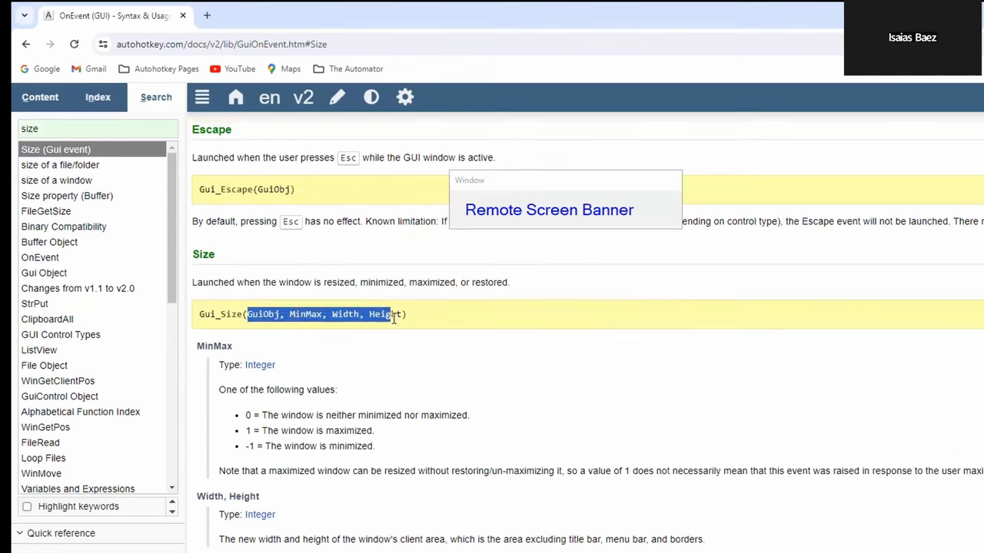
double_click(345, 314)
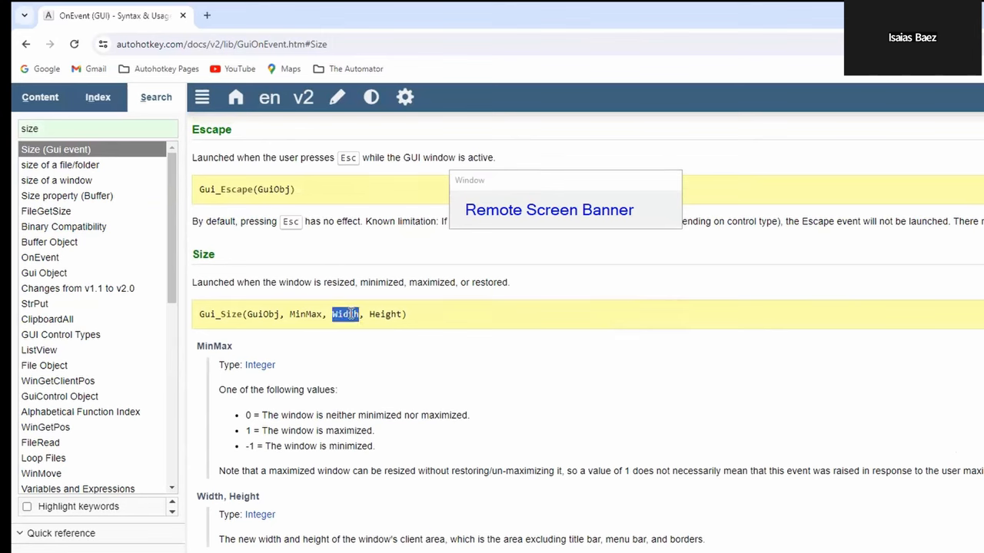
double_click(385, 314)
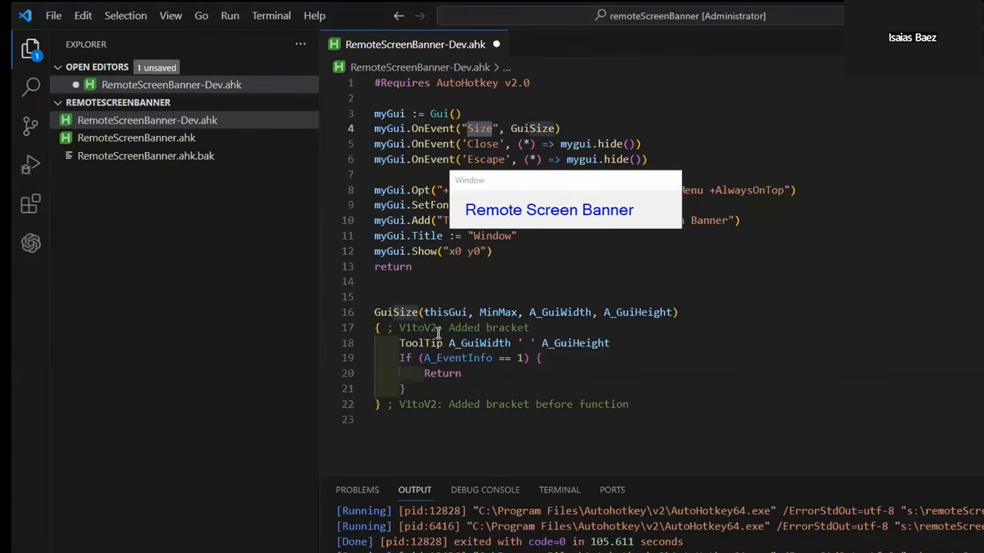
Rerun the script, replace the older instance, and resize and move the banner window
double_click(576, 342)
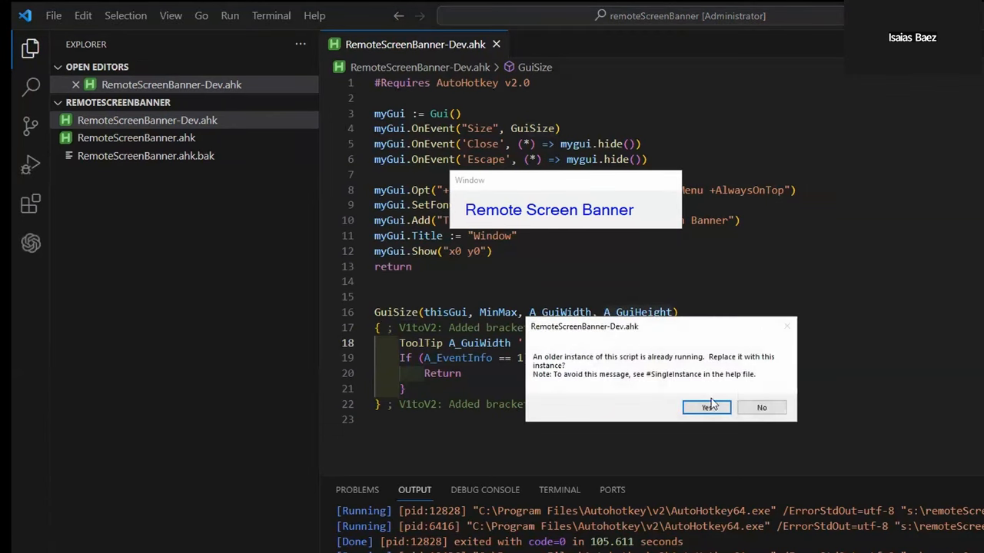
click(706, 407)
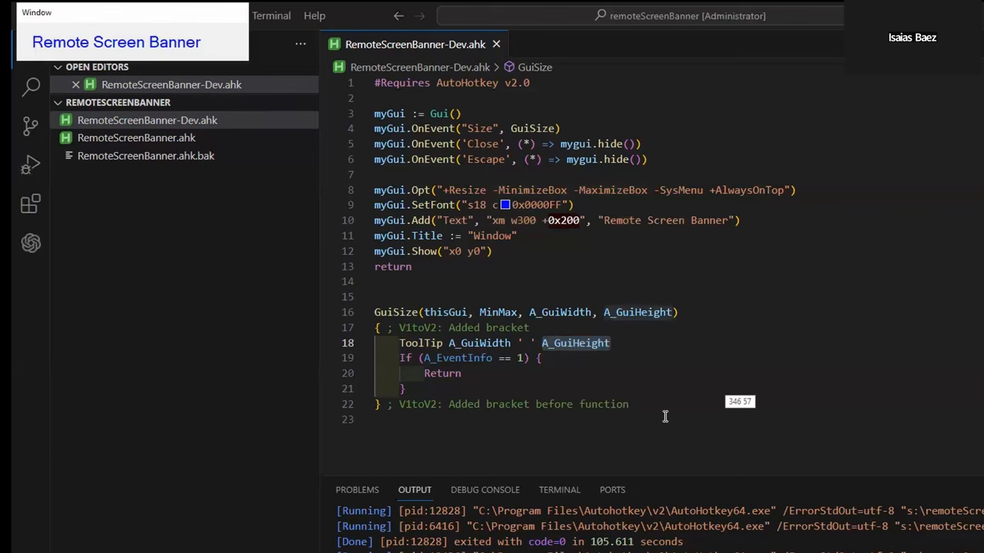
mouse_move(735, 408)
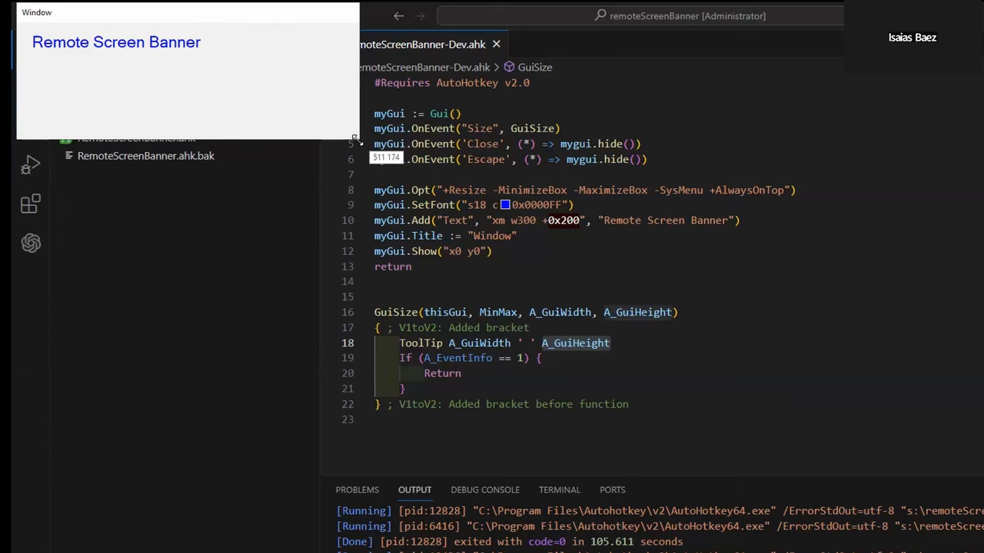
mouse_move(387, 164)
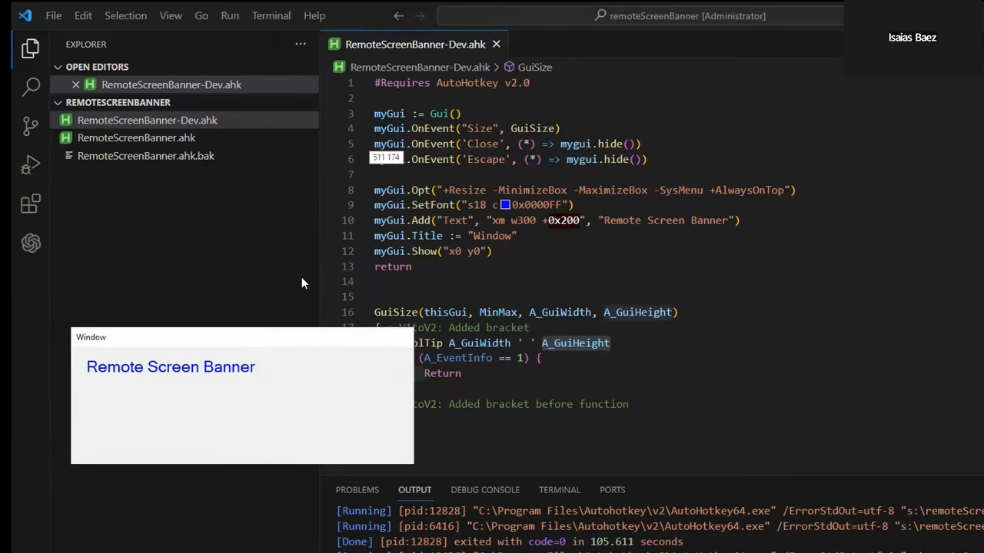
mouse_move(394, 163)
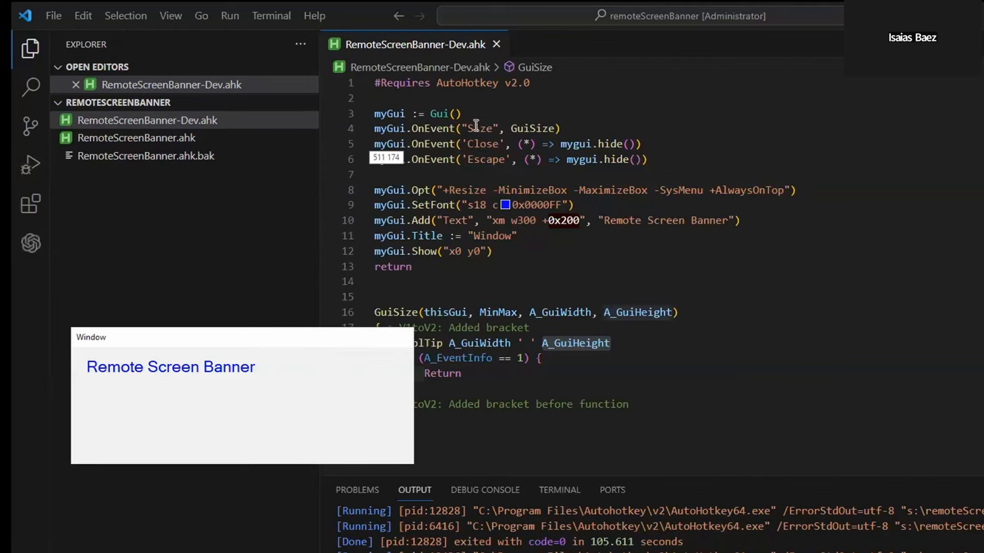
mouse_move(609, 370)
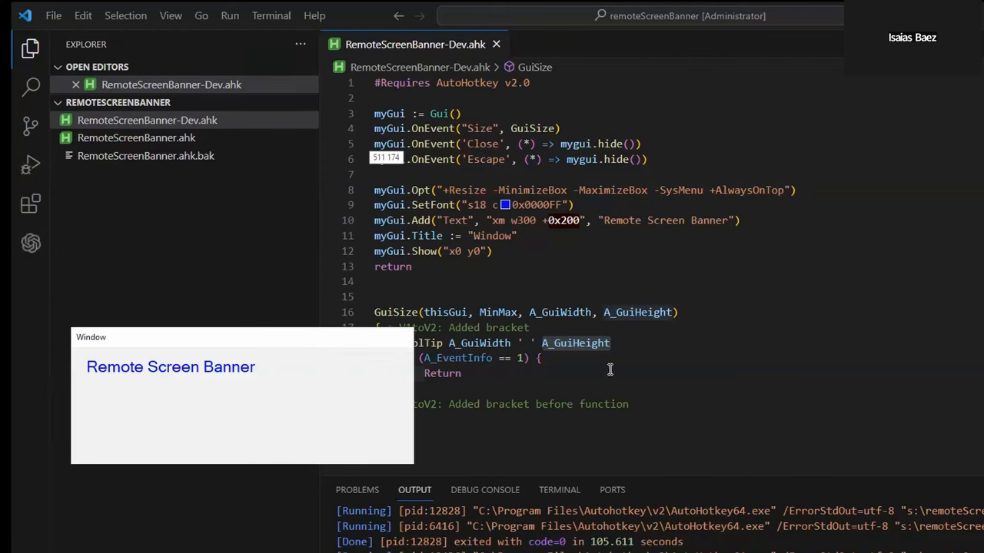
mouse_move(255, 344)
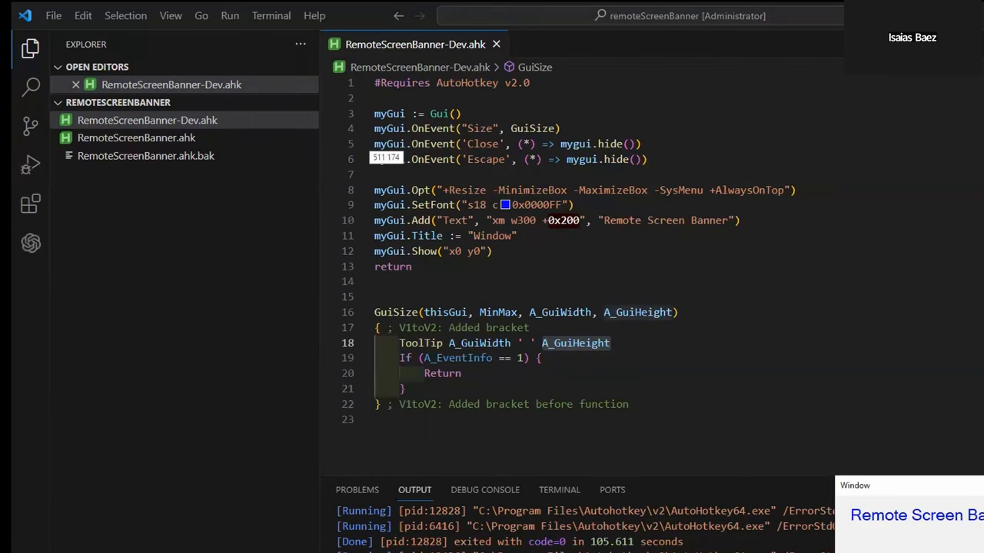
mouse_move(838, 478)
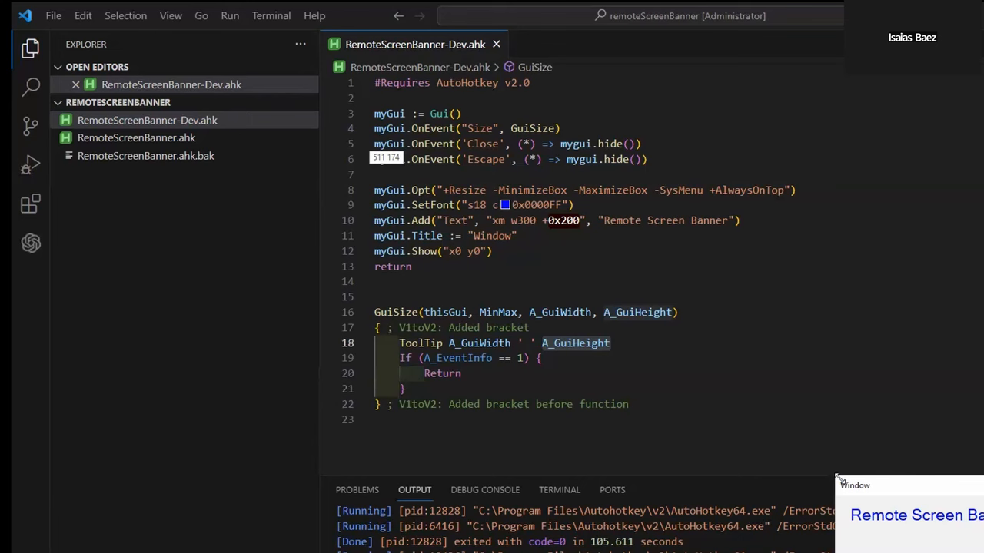
mouse_move(398, 312)
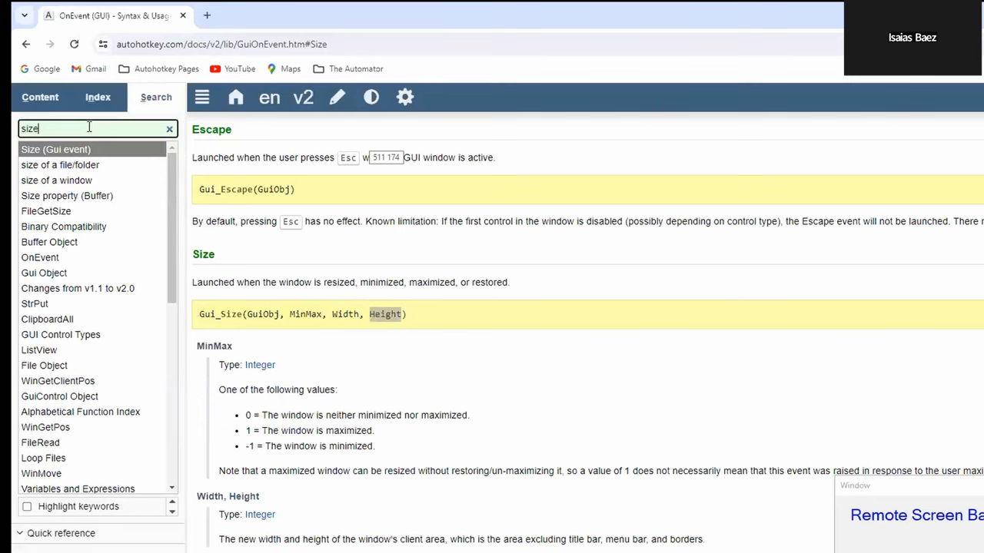
Search the docs for WinMove, then open the Windows Messages reference page
text(w)
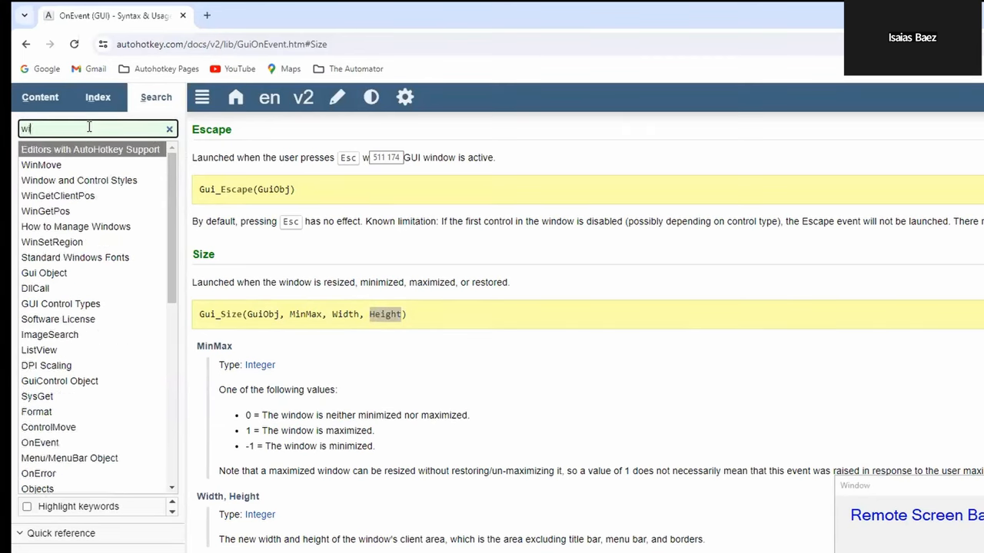
text(inmove)
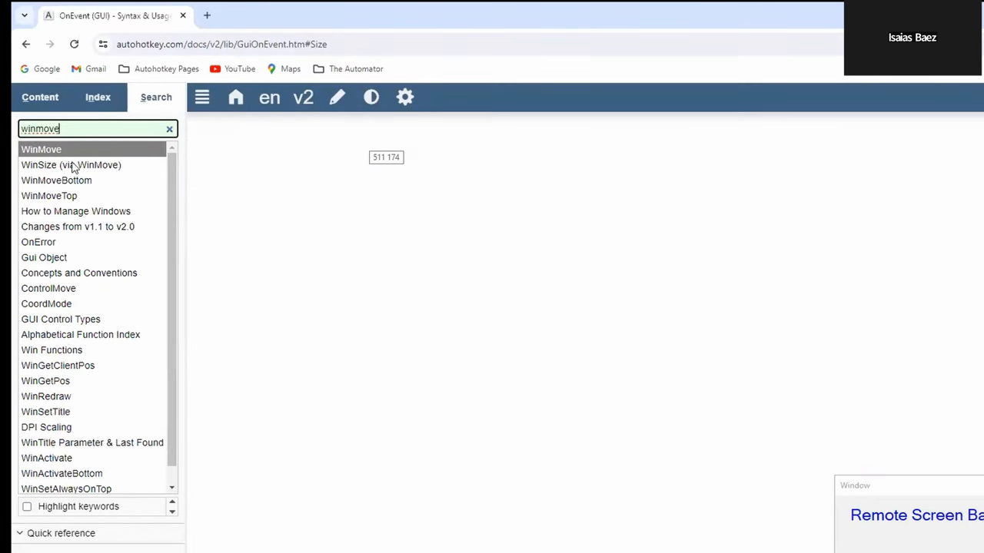
click(41, 149)
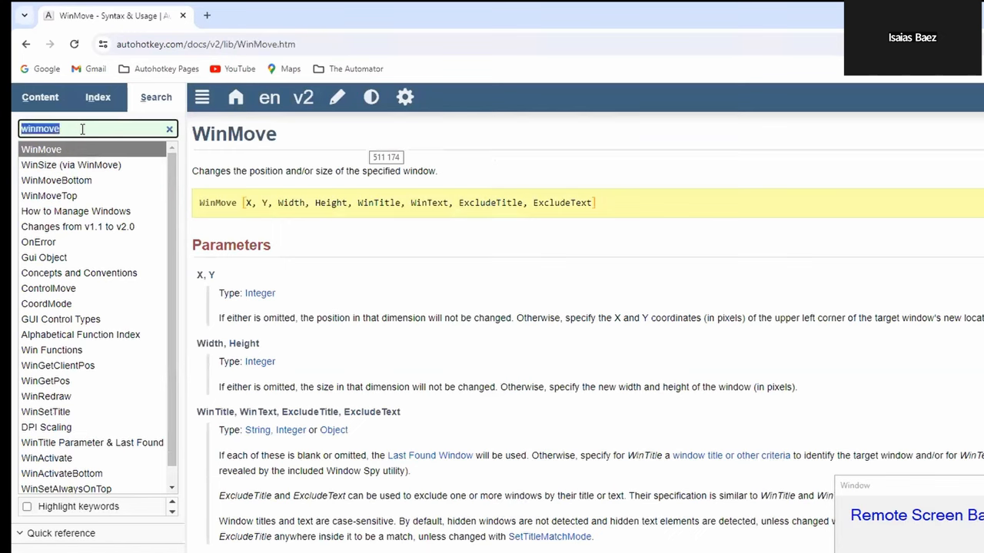
text(windows m)
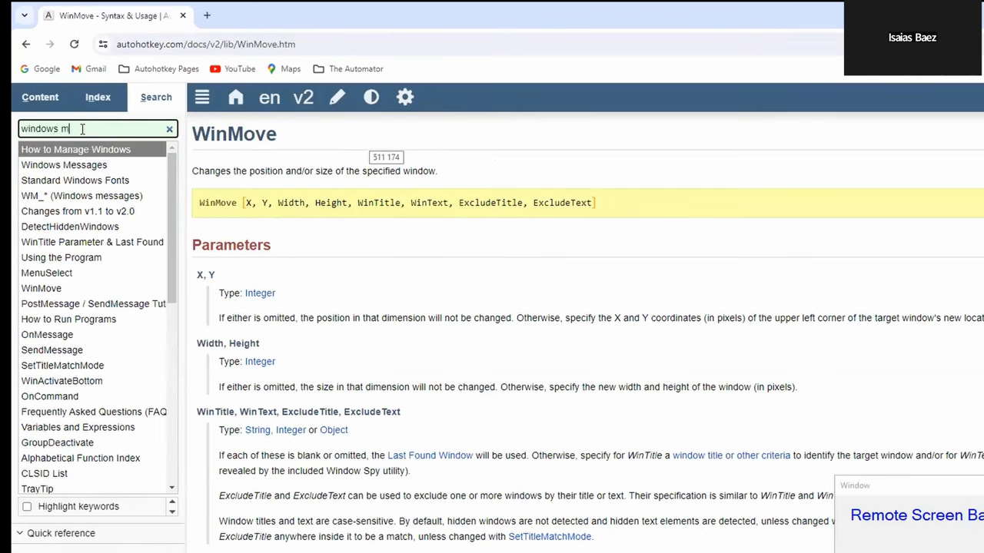
text(messages)
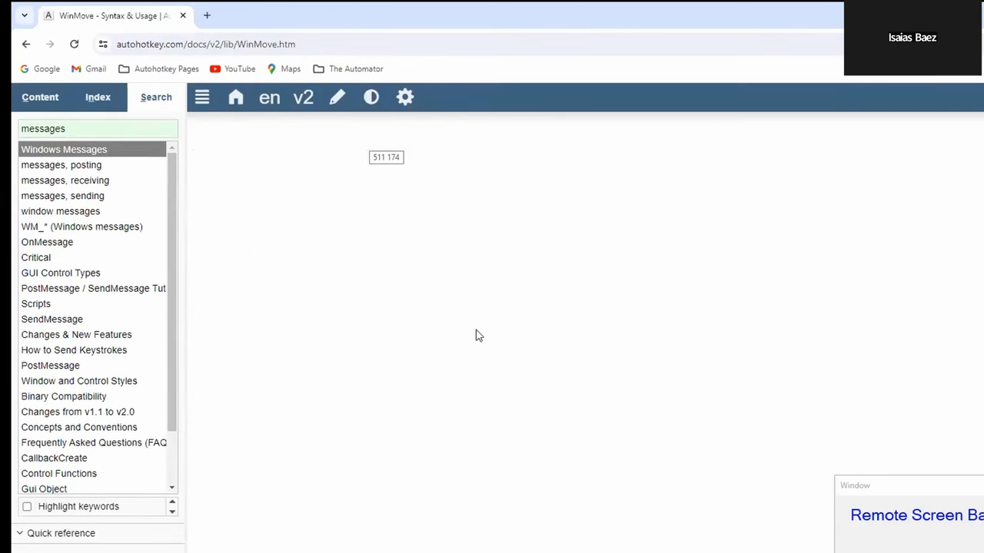
click(64, 149)
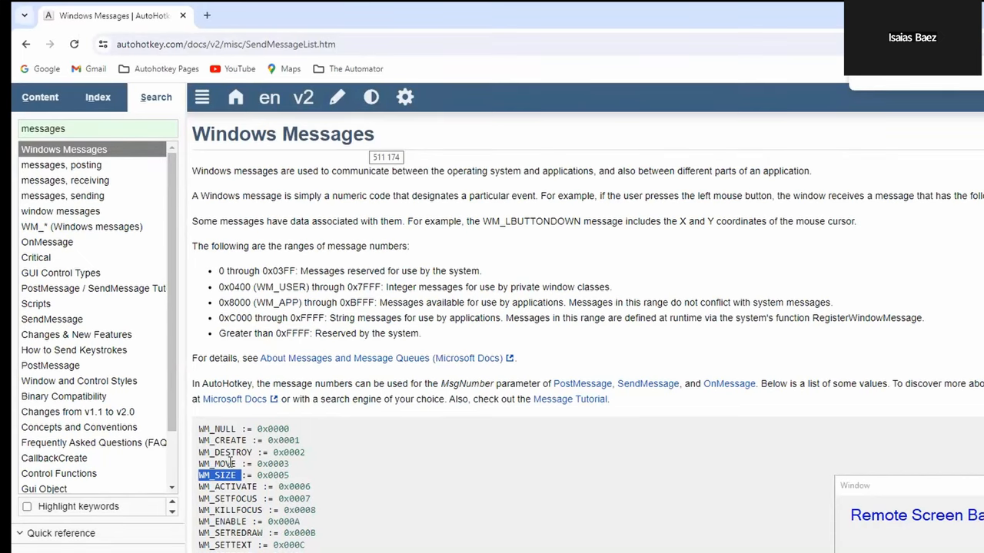
mouse_move(227, 463)
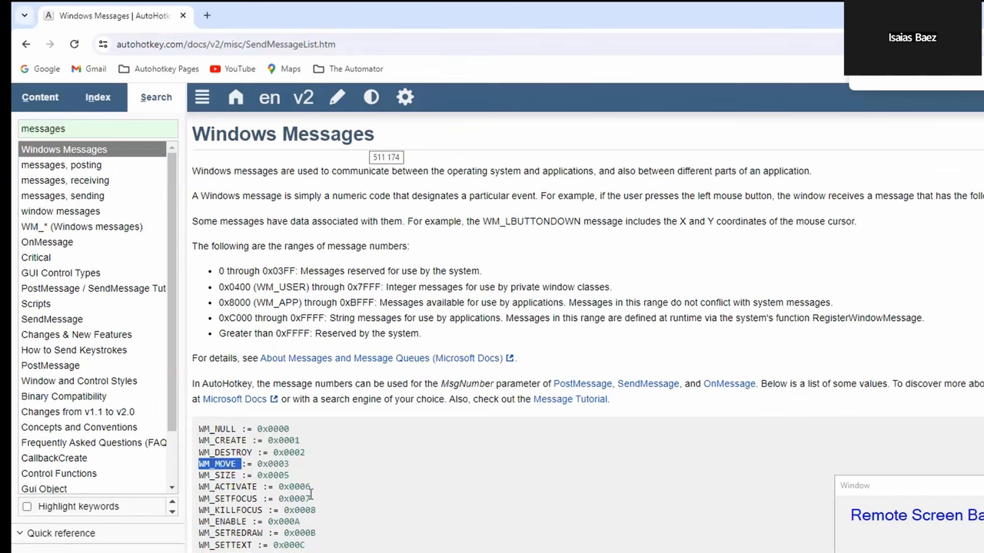
Search for the OnEvent documentation and scroll its Events table
click(80, 128)
text(onevent)
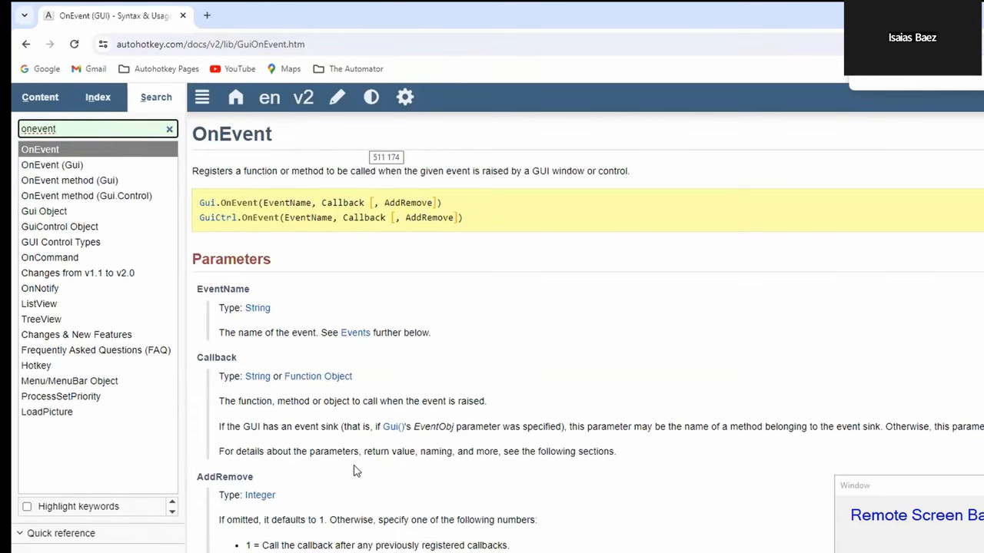
scroll(down, 3)
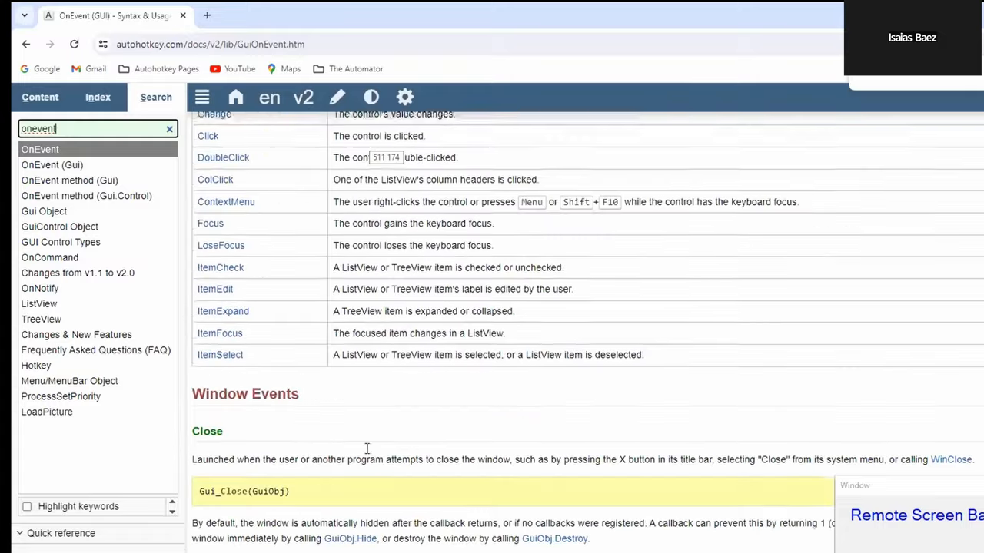
scroll(up, 3)
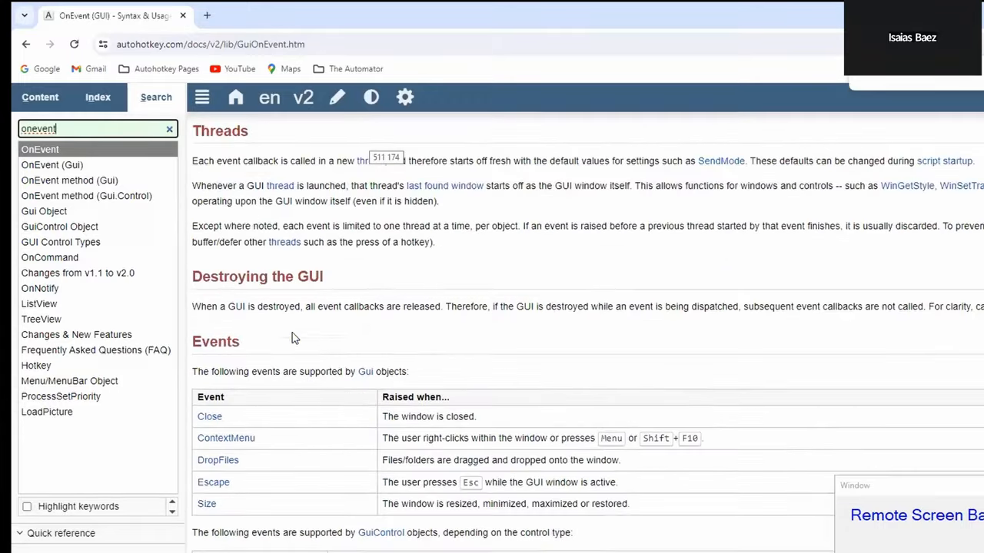
mouse_move(210, 416)
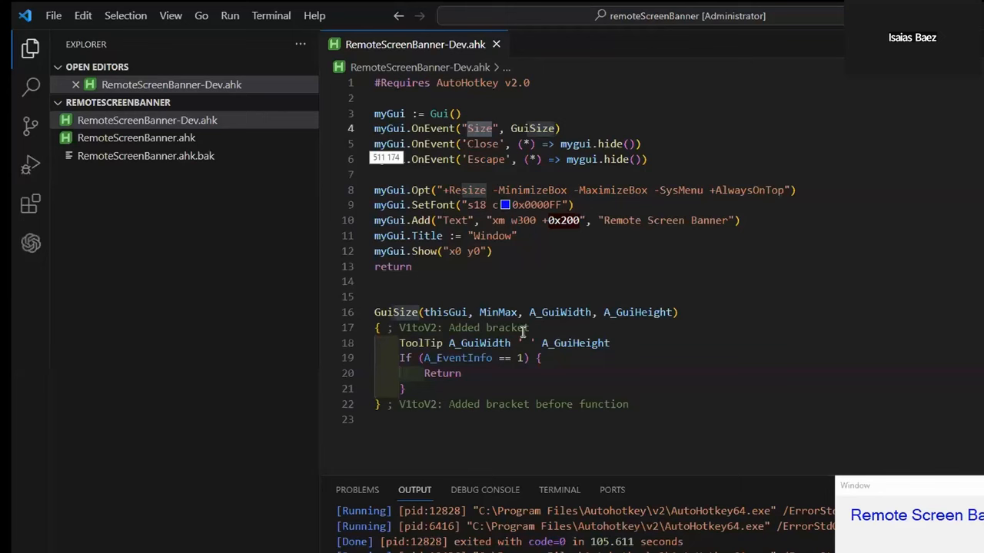
Replace the Size OnEvent line with OnMessage lines sending WM_MOVE := 0x0003 and WM_SIZE to GuiSize
click(461, 113)
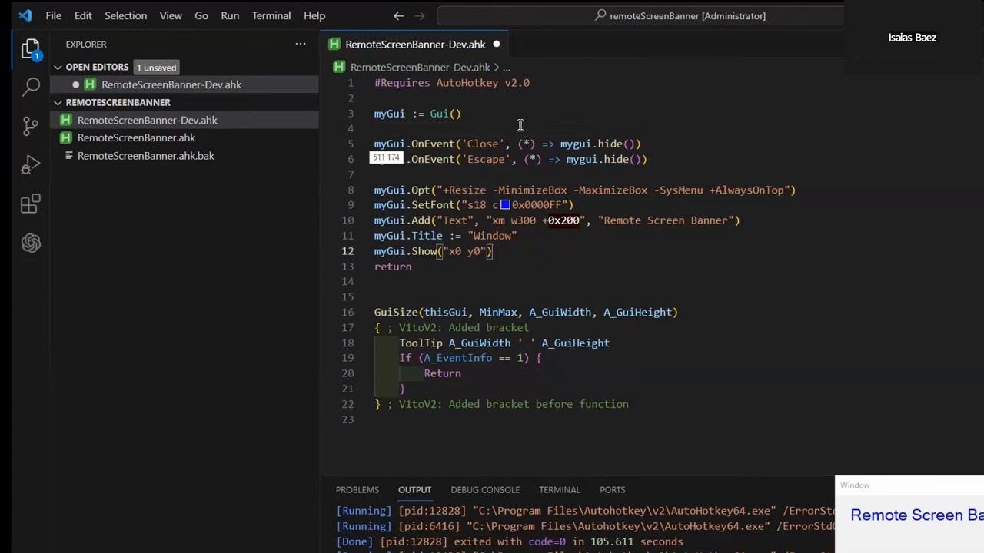
key(Enter)
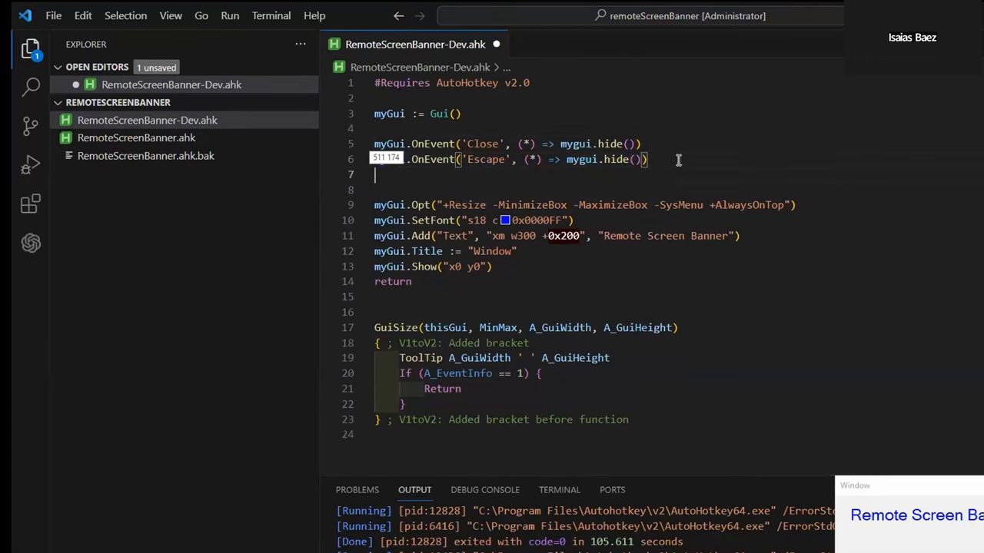
text(oneve)
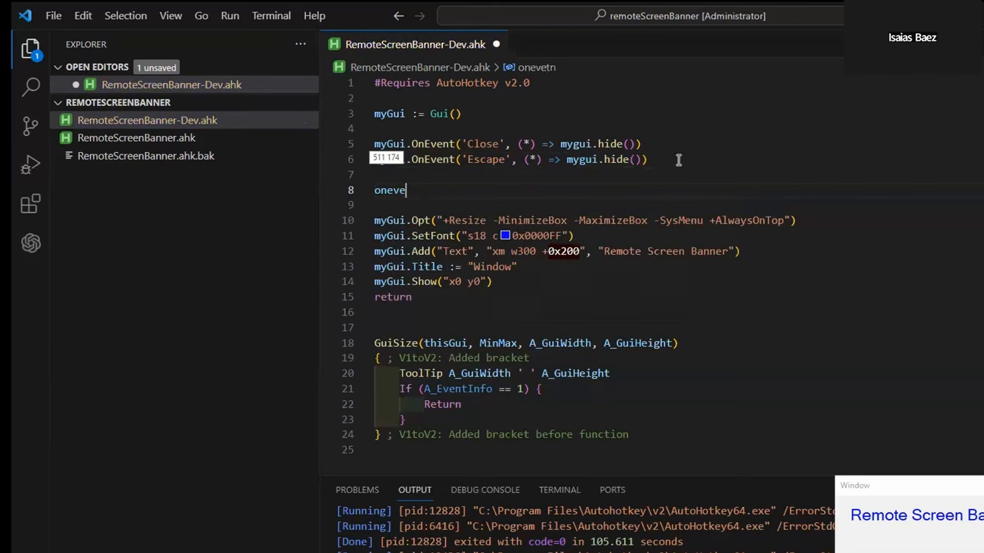
text(nt)
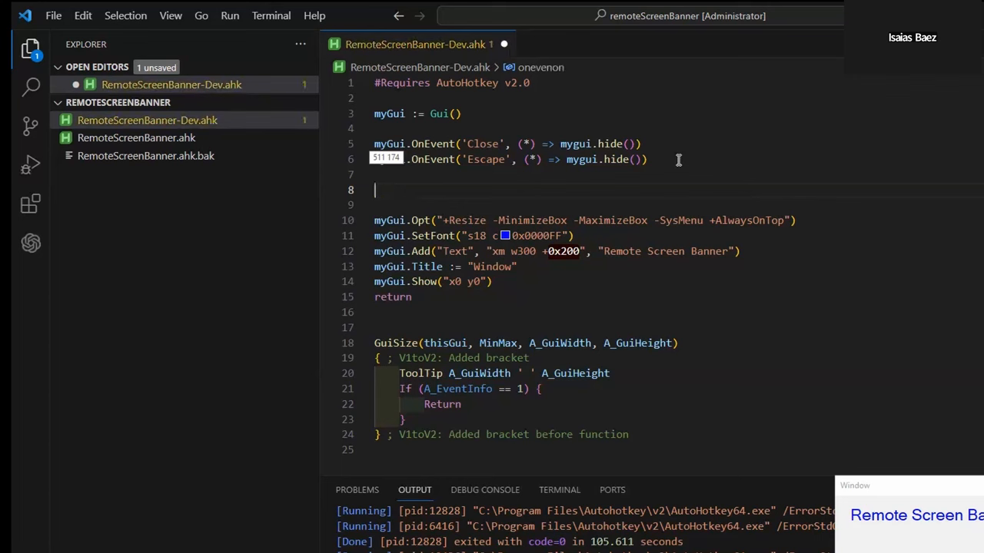
text(onmes)
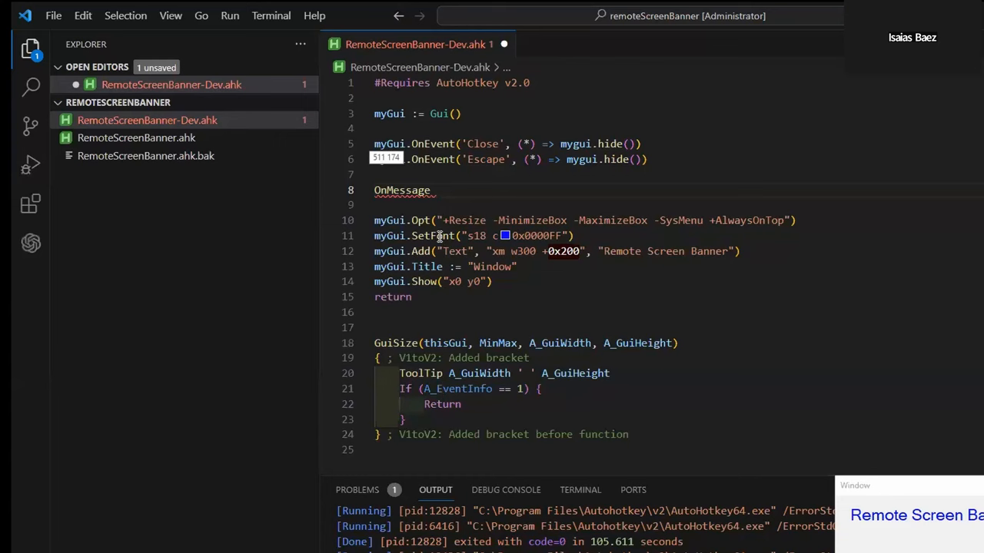
text(WM_MOVE := 0x0003, GuiSize)
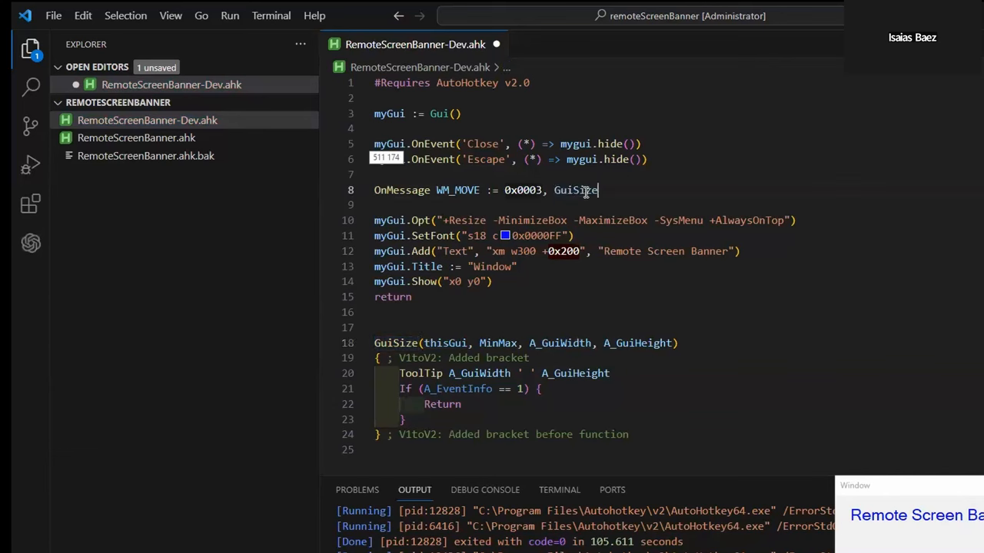
key(Return)
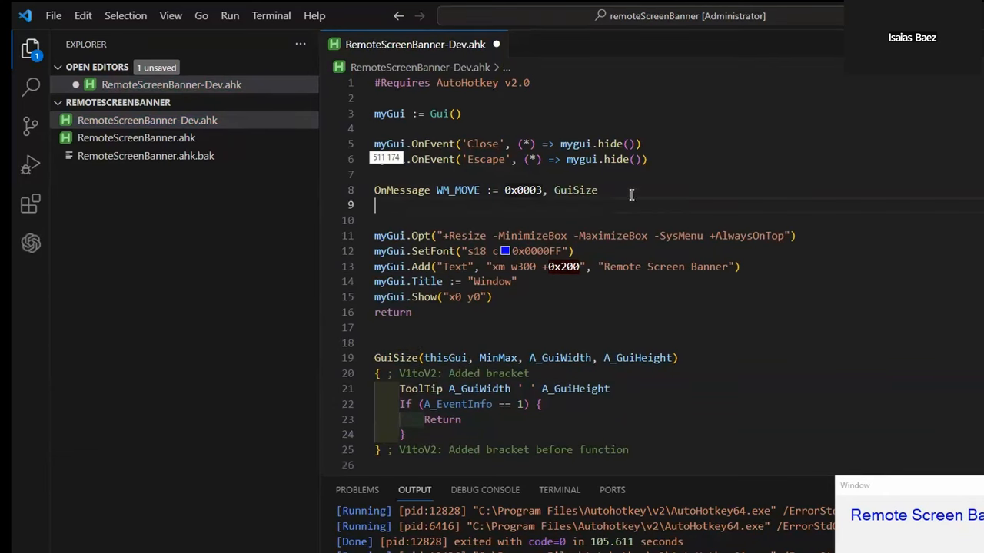
text(OnMessage WM_MOVE := 0x0003, GuiSize)
text(OnMessage WM_SIZE := 0x0005, GuiSize)
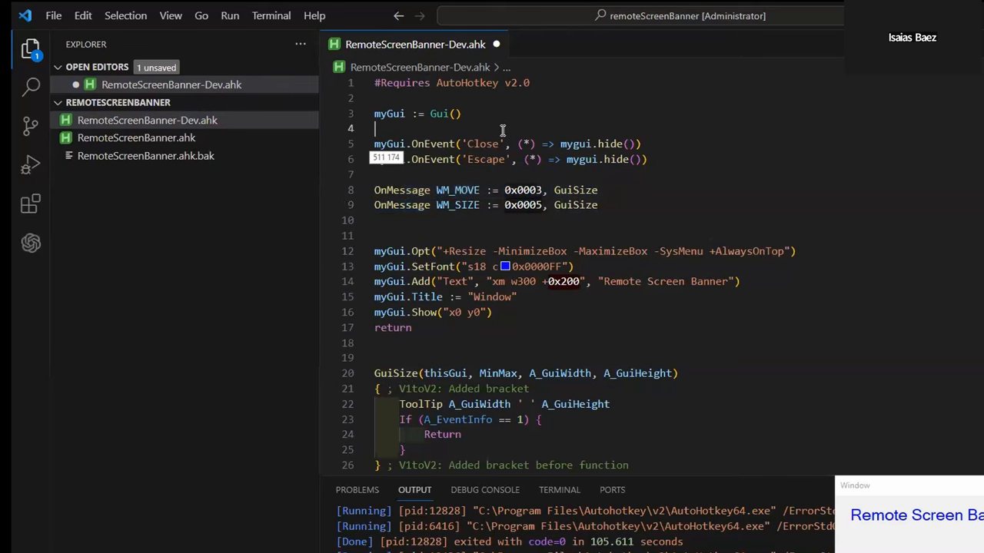
mouse_move(470, 210)
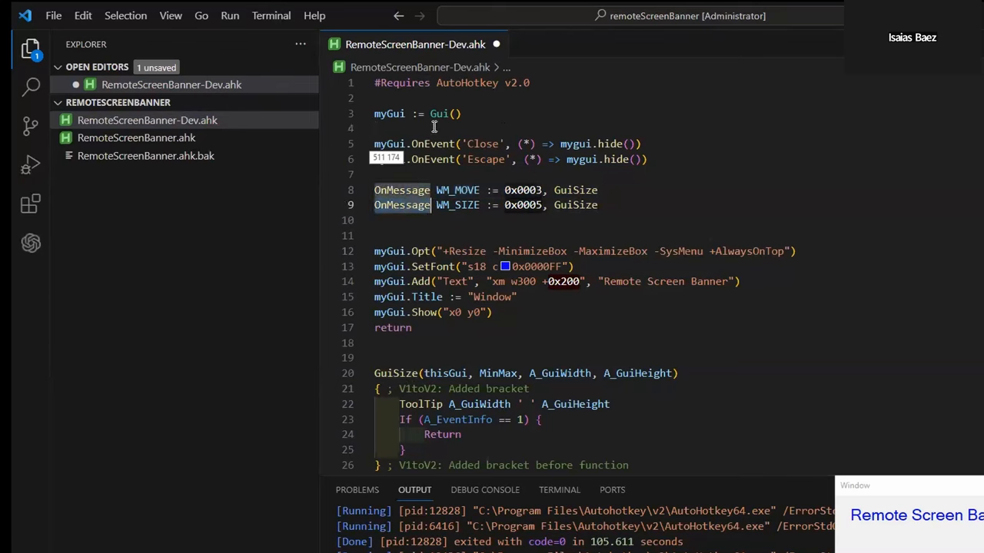
mouse_move(430, 144)
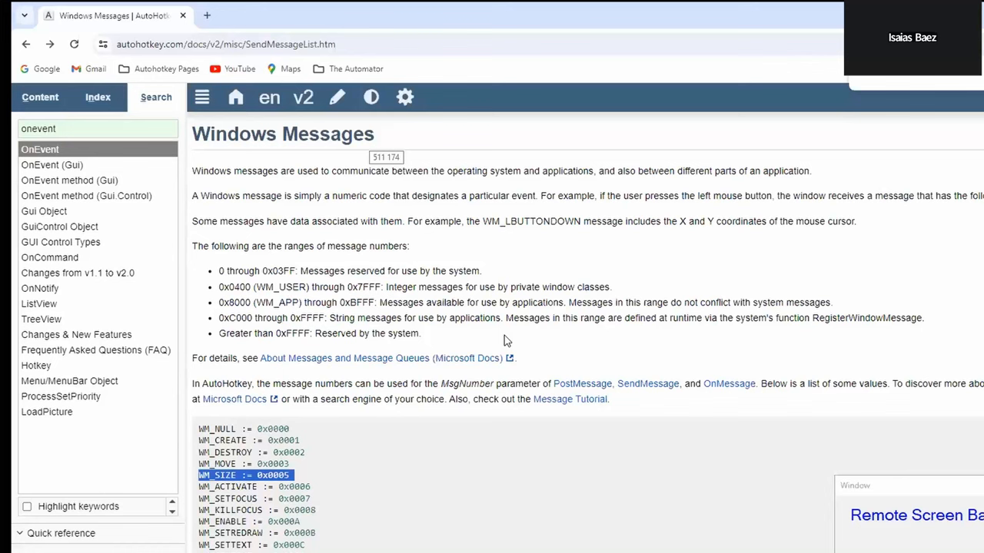
mouse_move(473, 244)
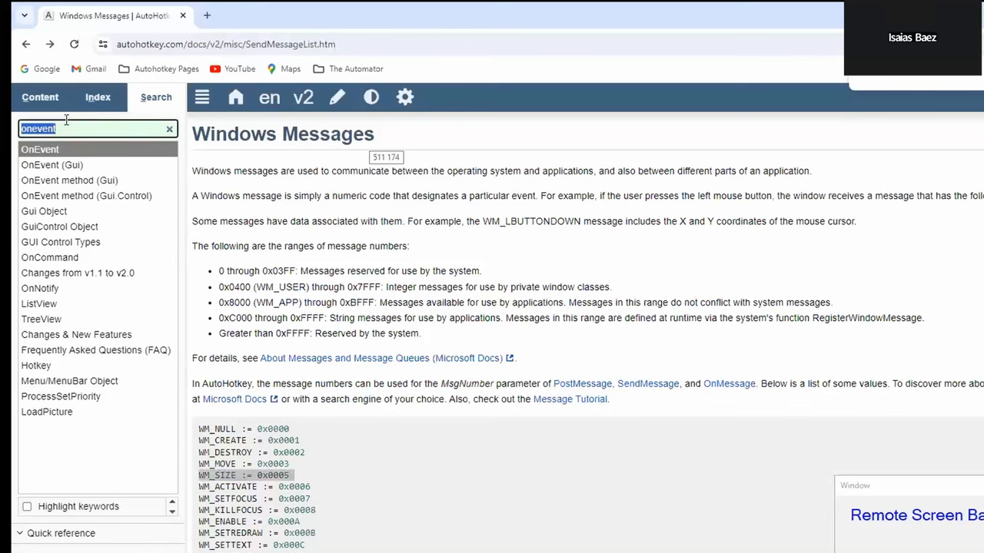
Search the docs for 'onmessa' and read the OnMessage reference page
text(onmessa)
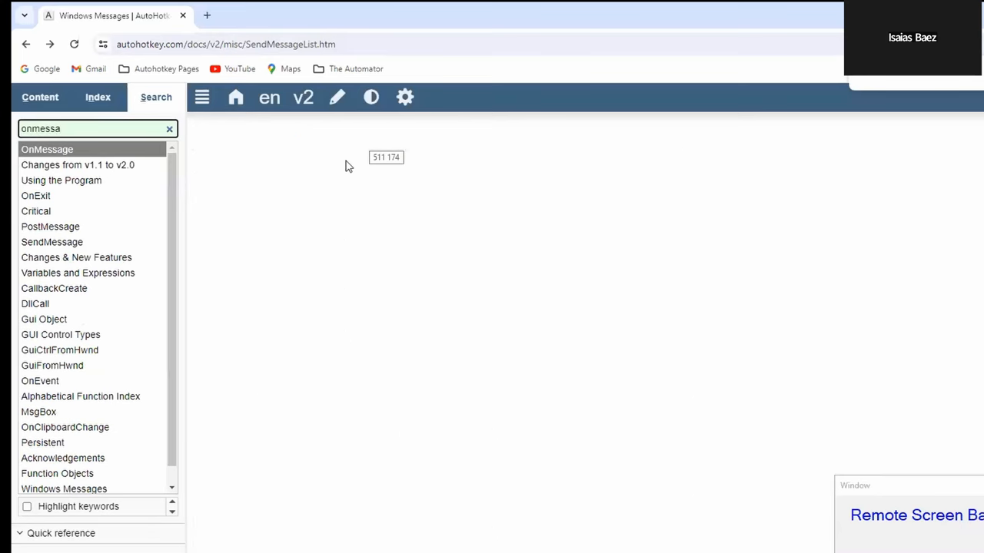
click(47, 149)
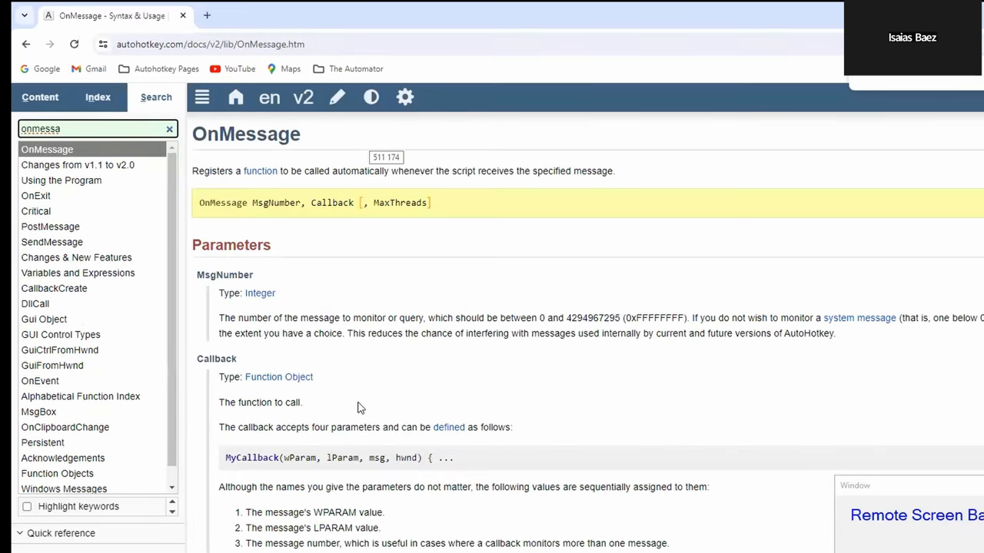
scroll(down, 3)
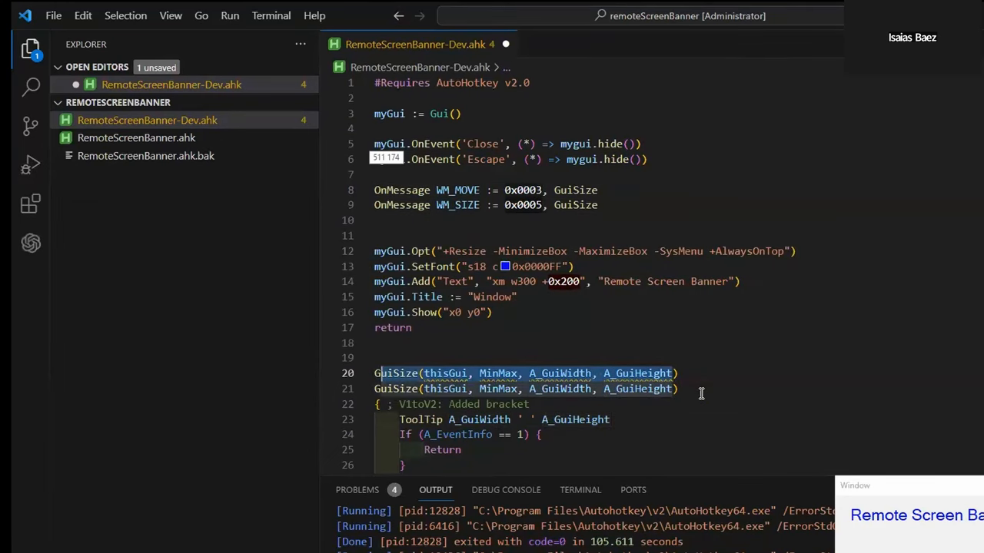
Change the header to GuiSize(wParam, lParam, msg, hwnd) and delete the old duplicate header
click(444, 374)
text(GuiSize(wParam, lParam, msg, hwnd)
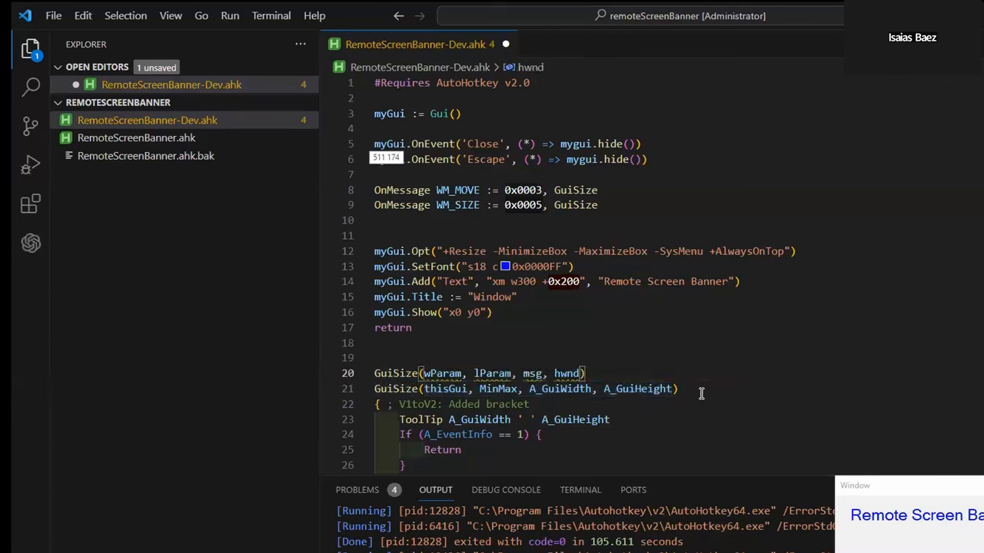
click(678, 388)
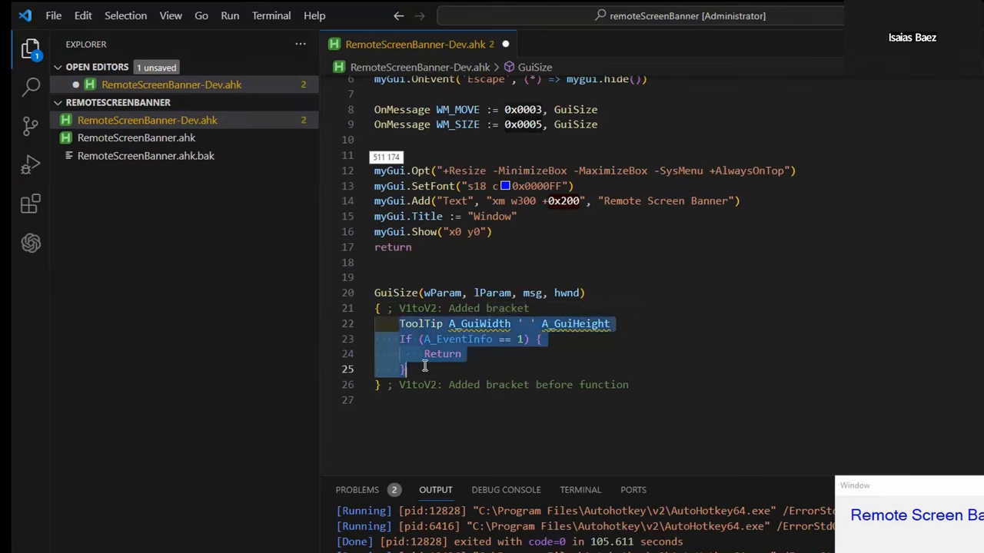
Delete GuiSize's ToolTip and If-Return lines and type myGui.GetPos() in their place
key(Delete)
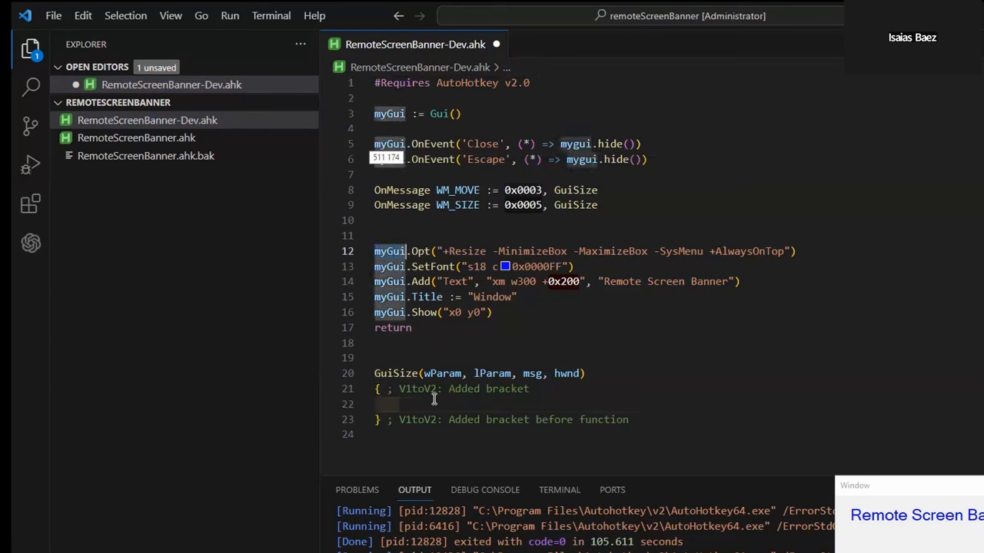
text(myGui.GetPos)
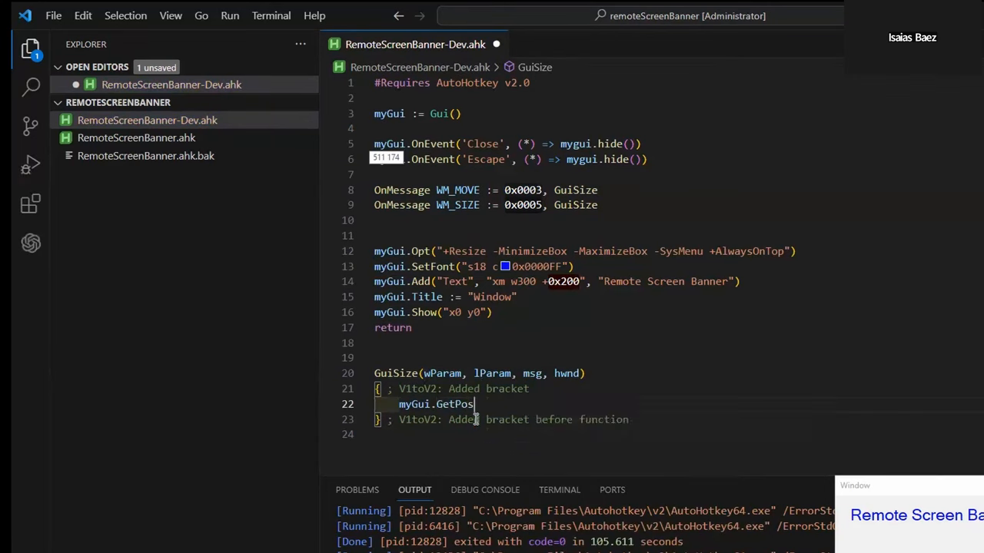
text(())
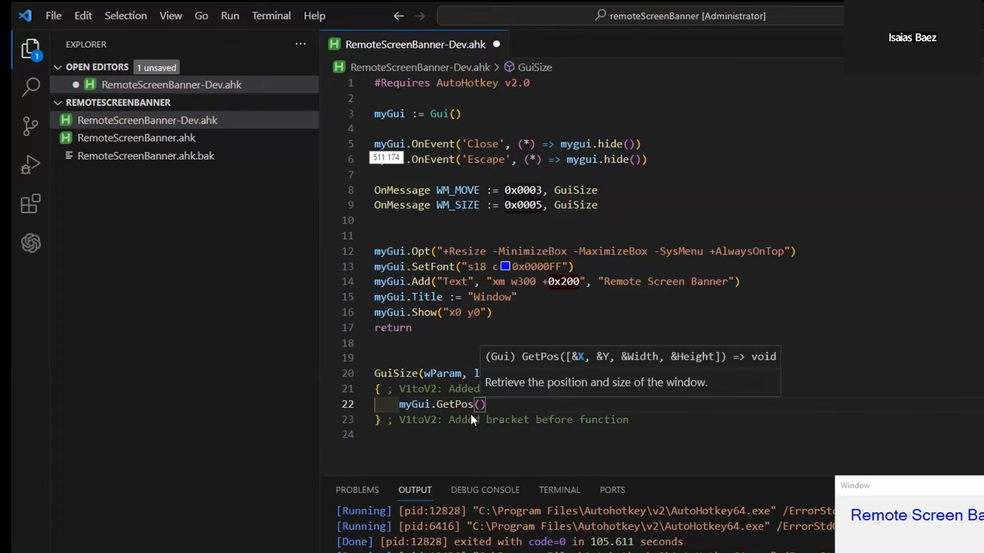
mouse_move(695, 365)
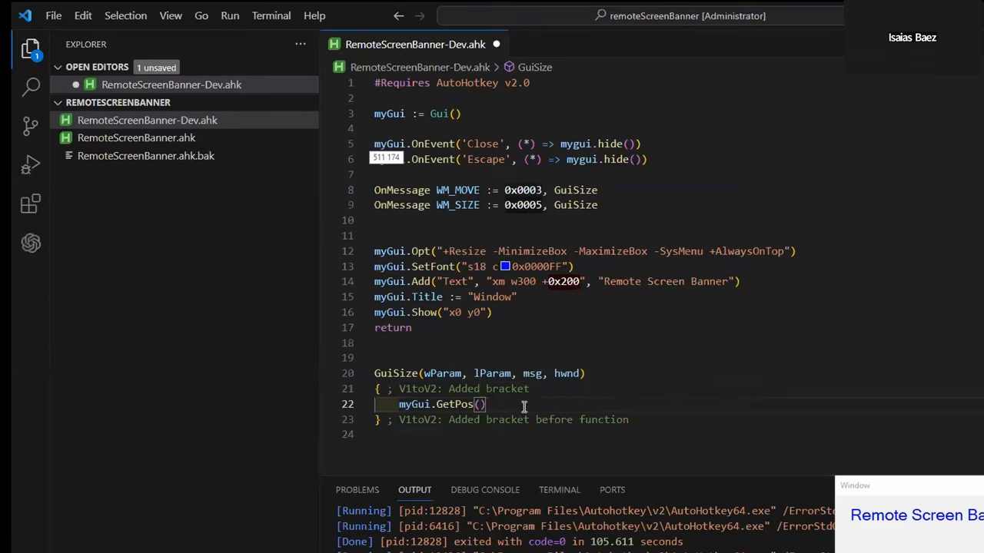
mouse_move(446, 197)
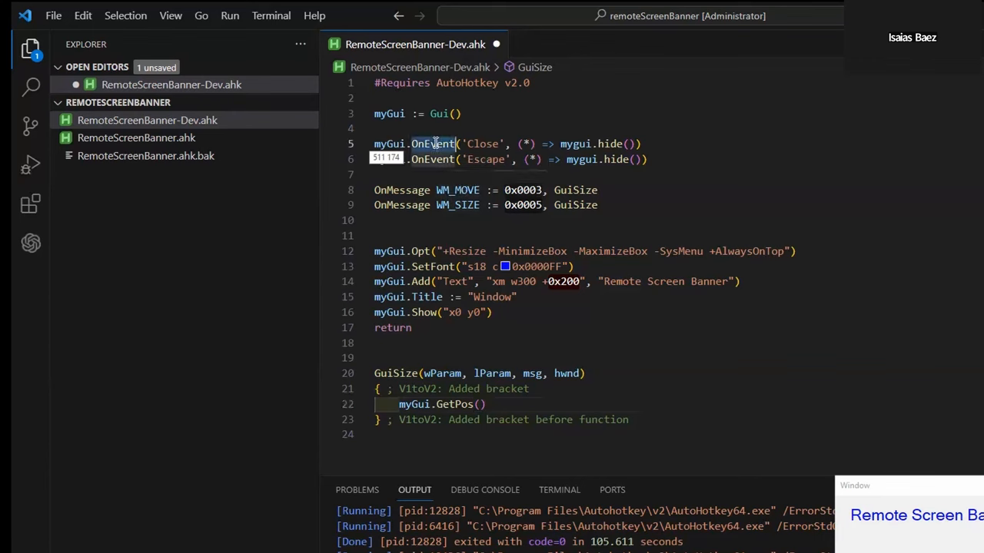
mouse_move(431, 144)
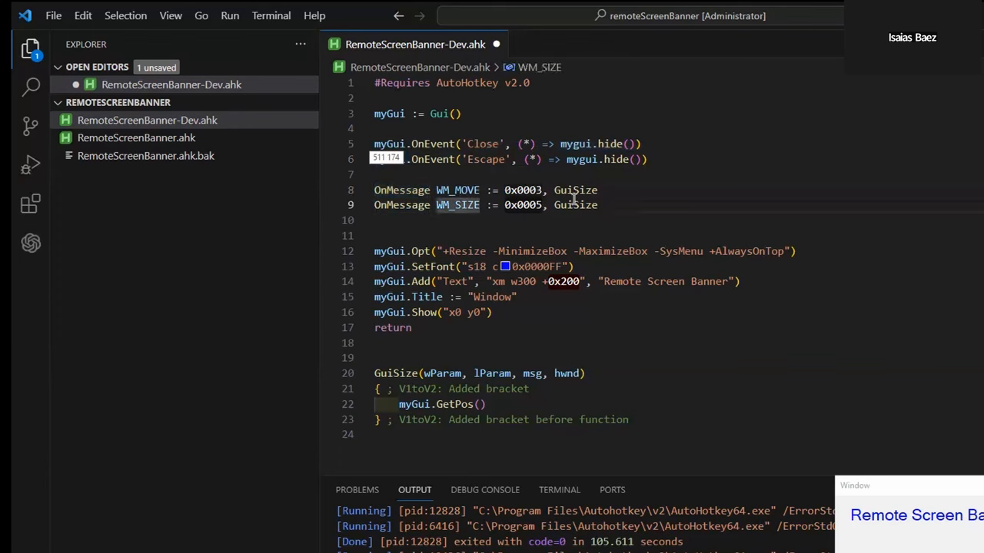
mouse_move(455, 403)
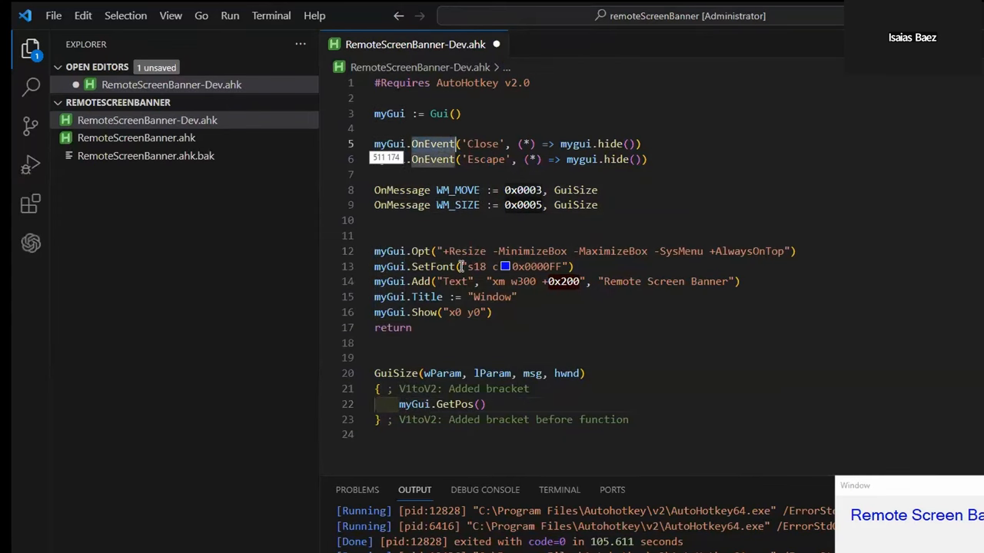
Add a return line in GuiSize and start a new ';' comment below the GetPos comment
click(483, 405)
text(; )
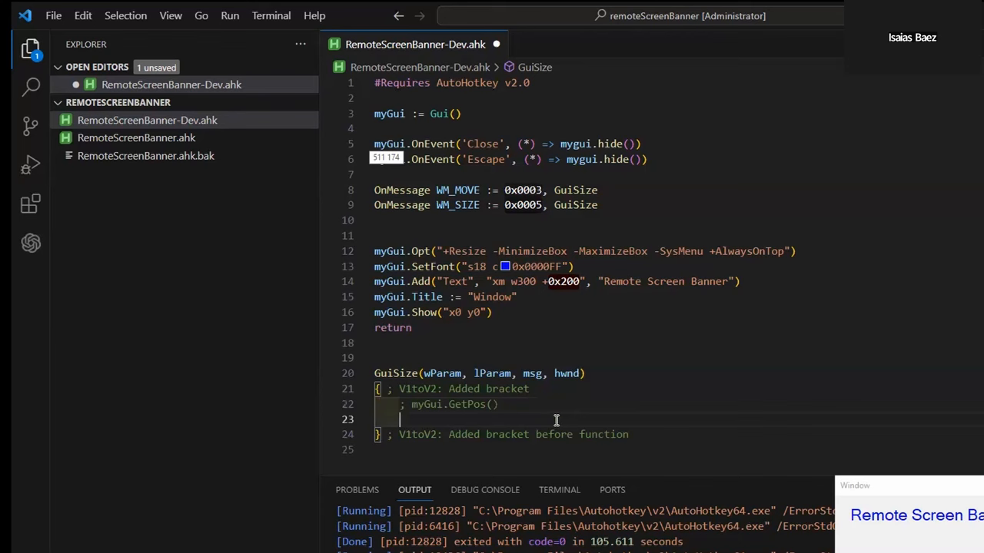
text(return)
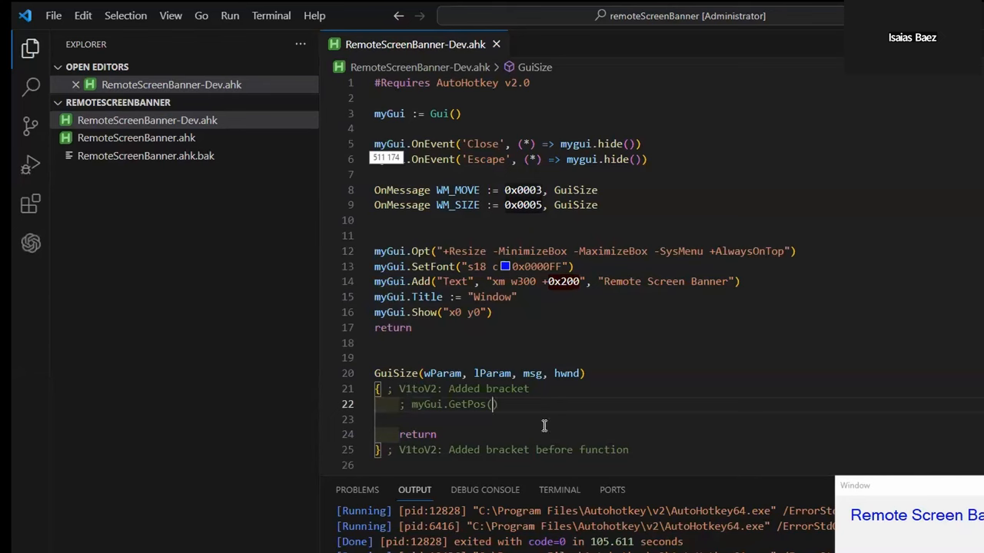
mouse_move(451, 405)
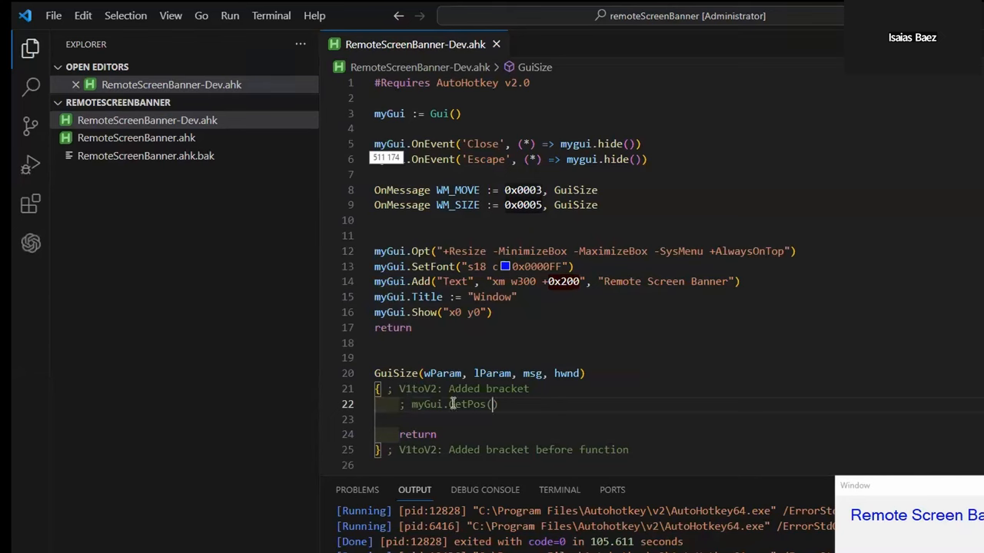
mouse_move(440, 404)
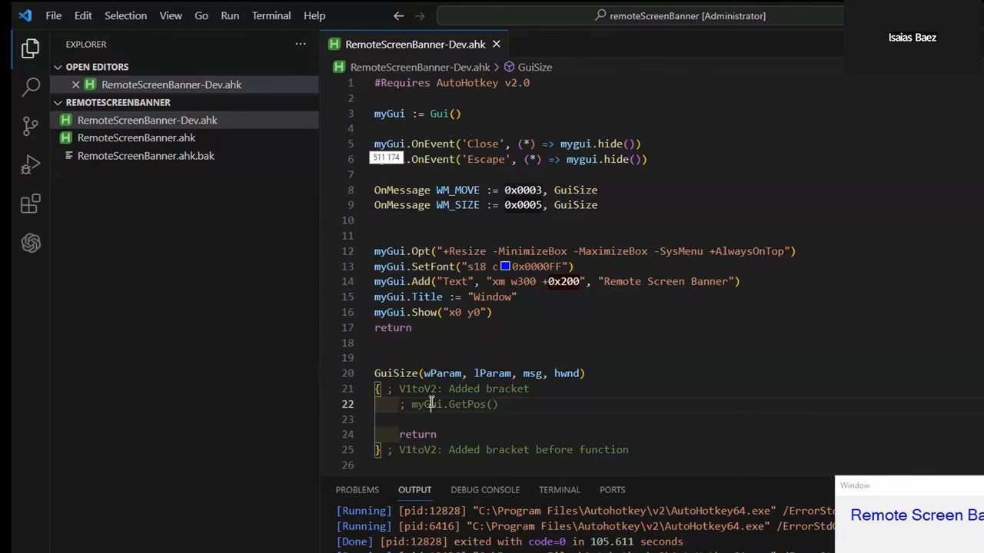
double_click(426, 405)
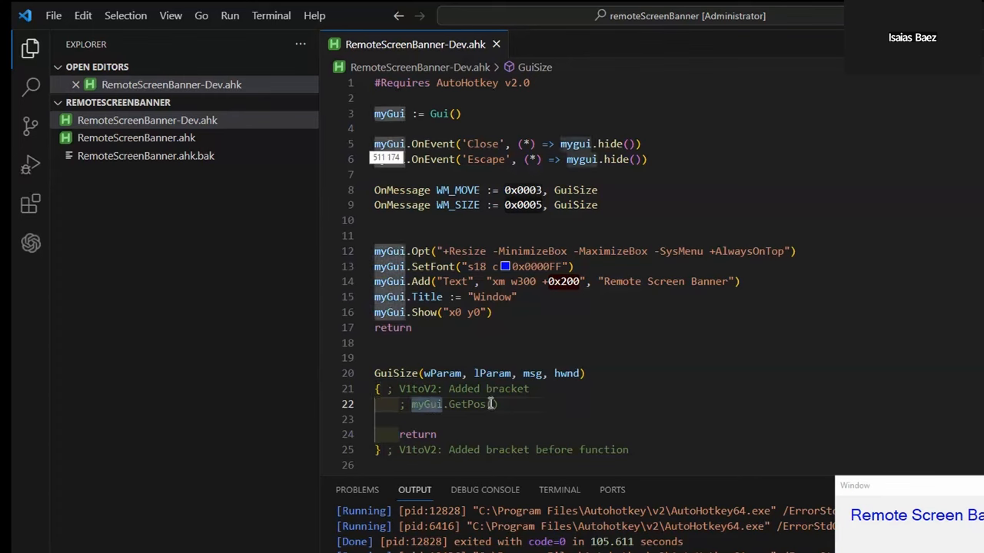
key(Enter)
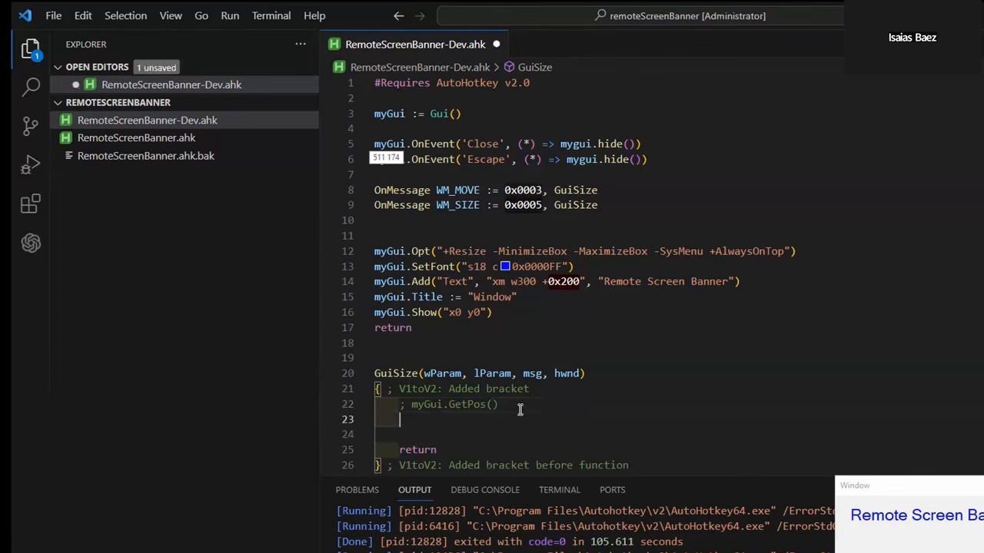
text(;)
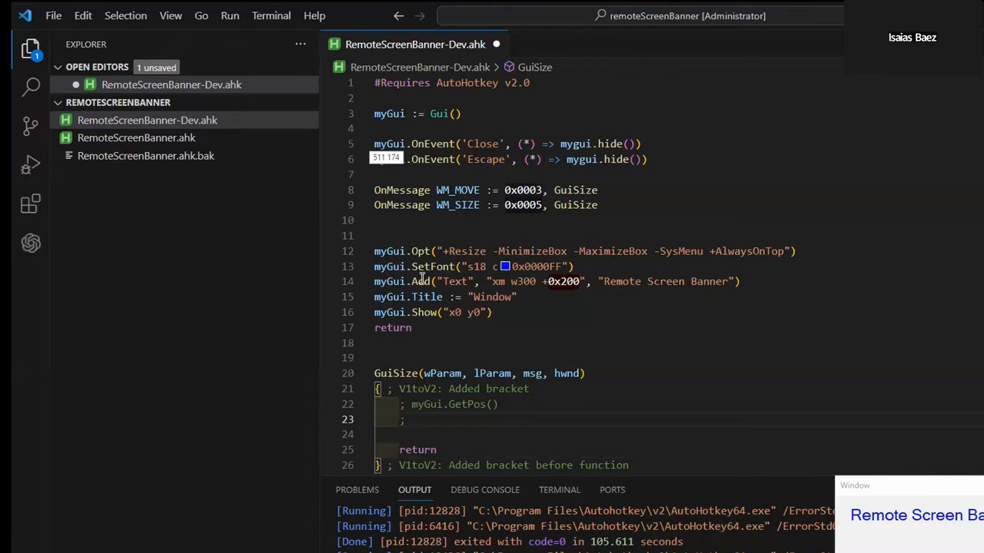
double_click(455, 281)
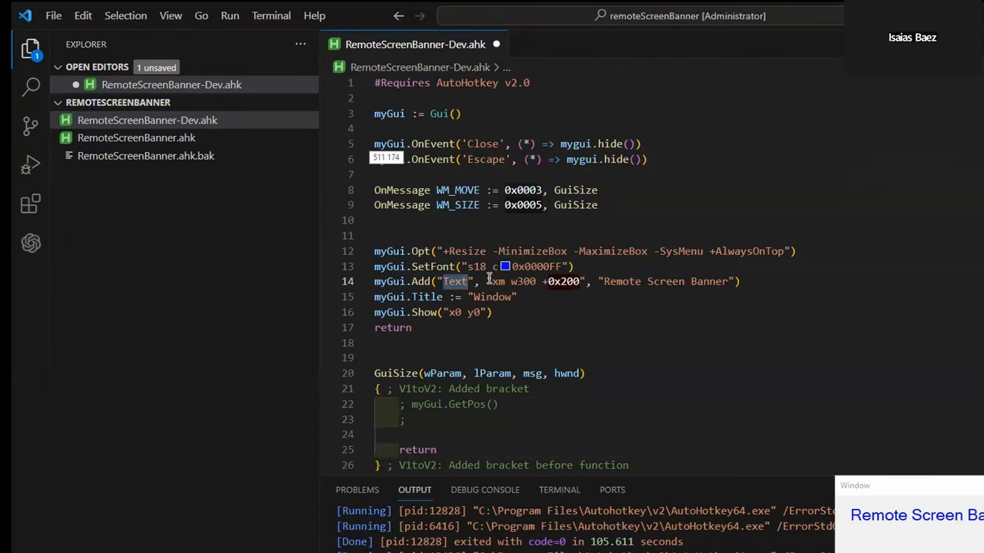
Add vbannerText to the Text control options and write the '; x & y' comment
text(vbannerText)
click(679, 420)
text( myGui)
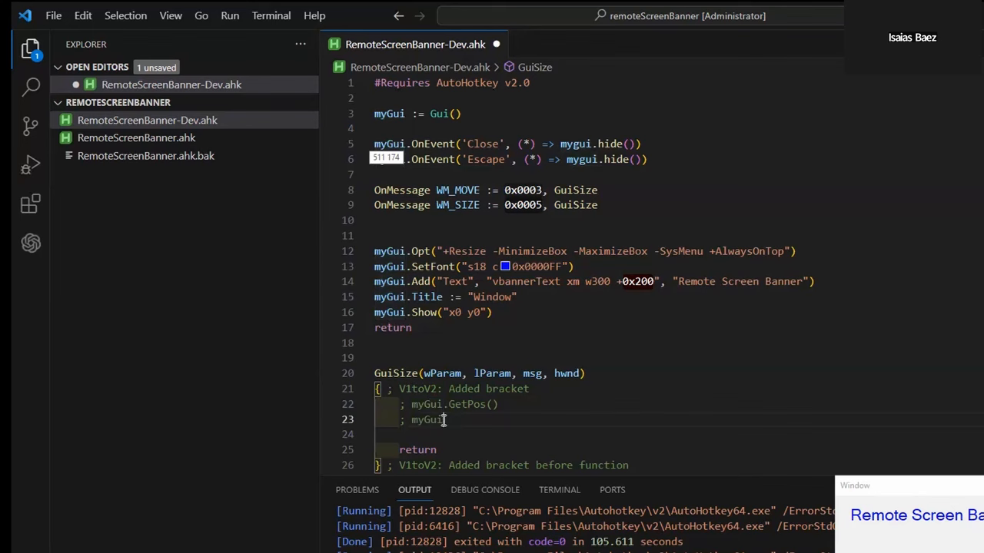
text(])
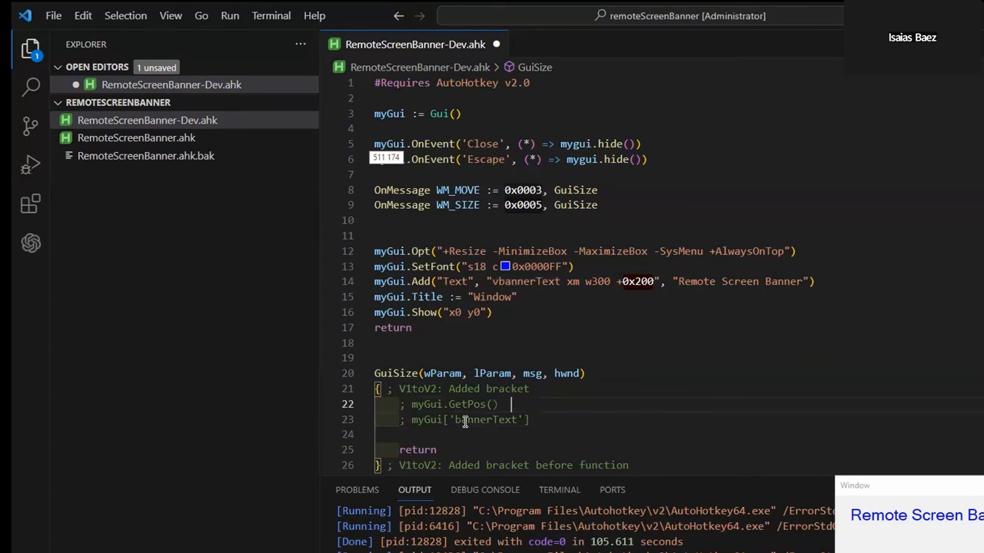
text(; x)
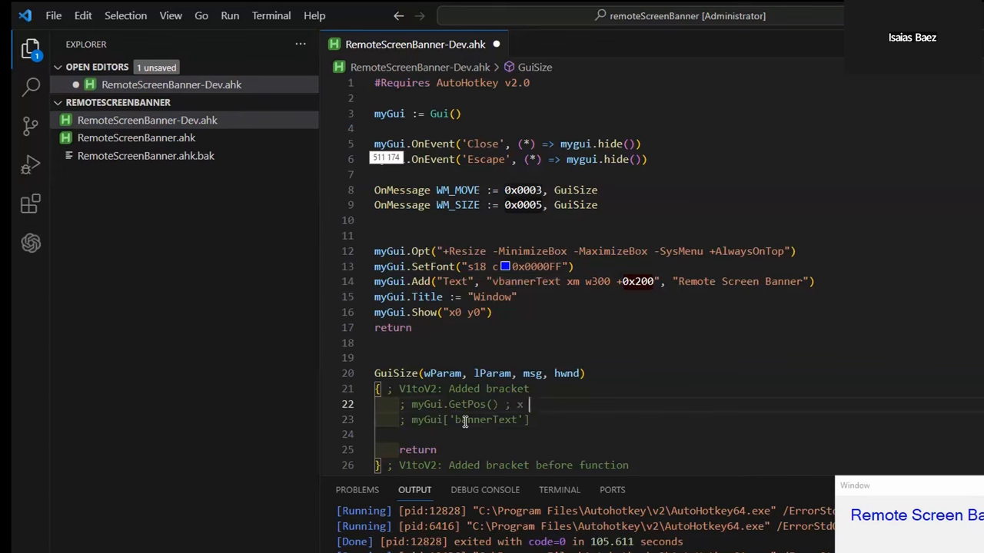
text(& y)
click(455, 420)
text( ; w)
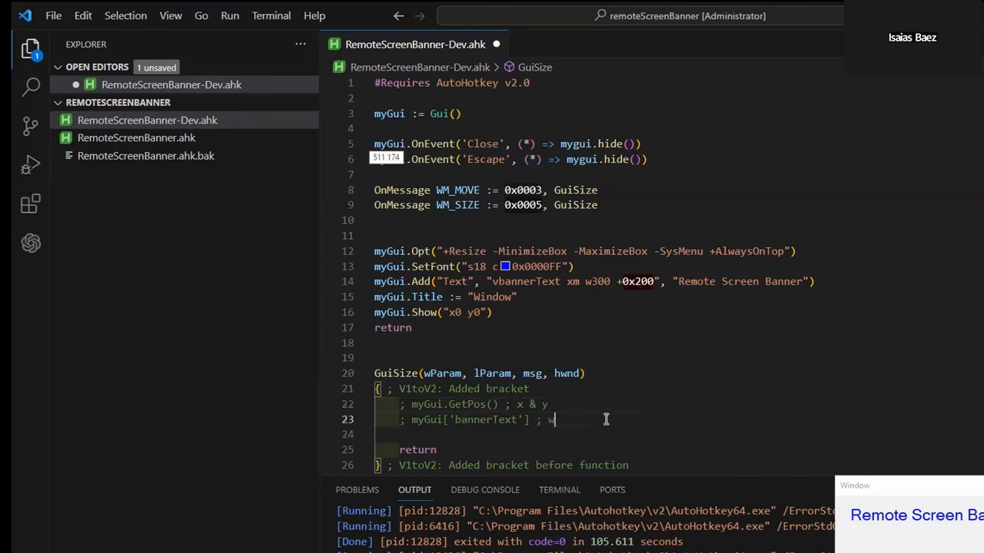
Write the '; myGui['bannerText'].GetPos() ; w & h' comment and correct GetPos capitalisation
text(& he)
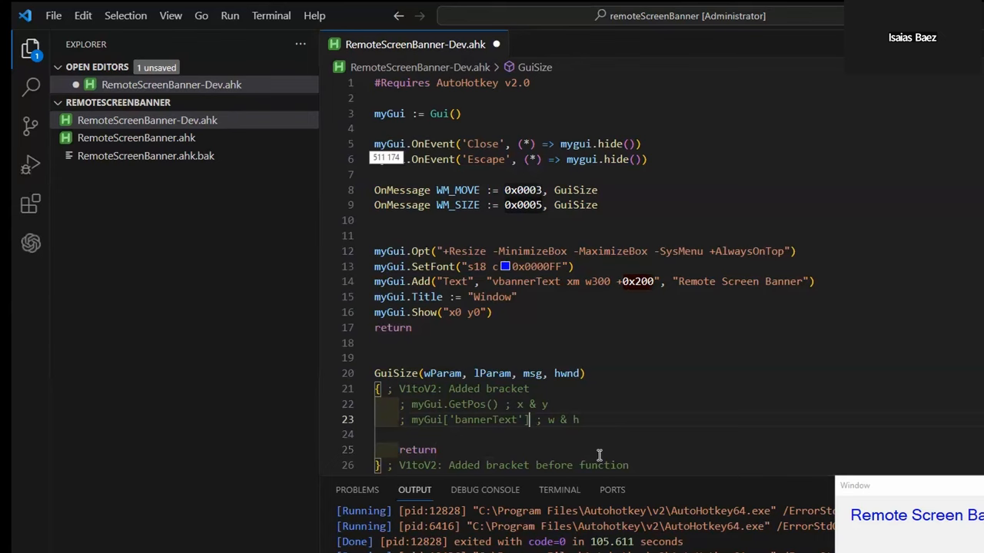
text(.ge)
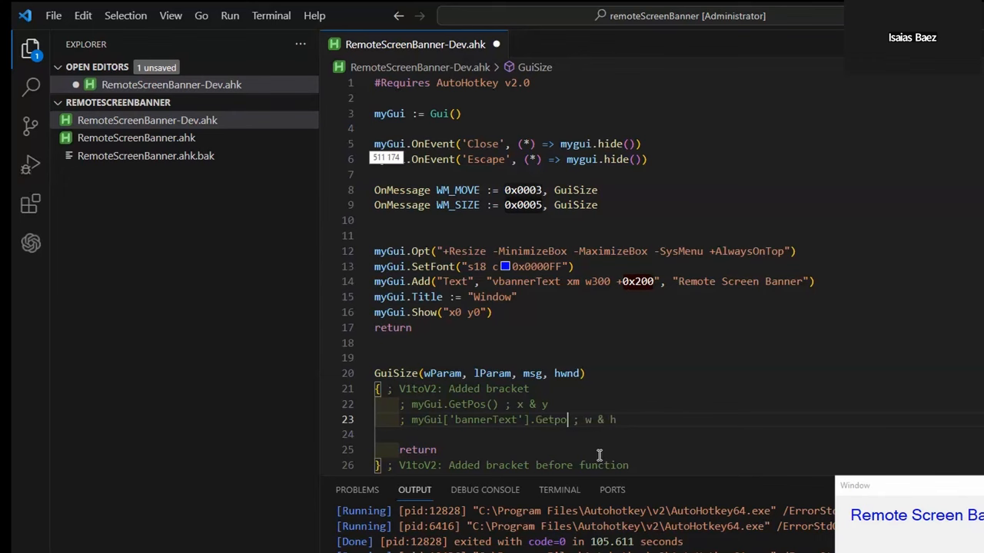
text(S())
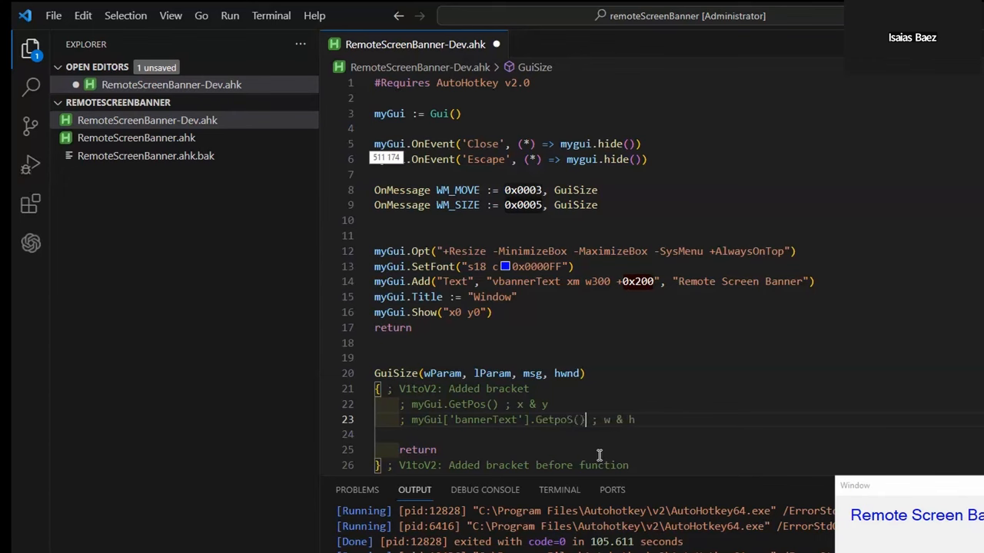
key(Backspace)
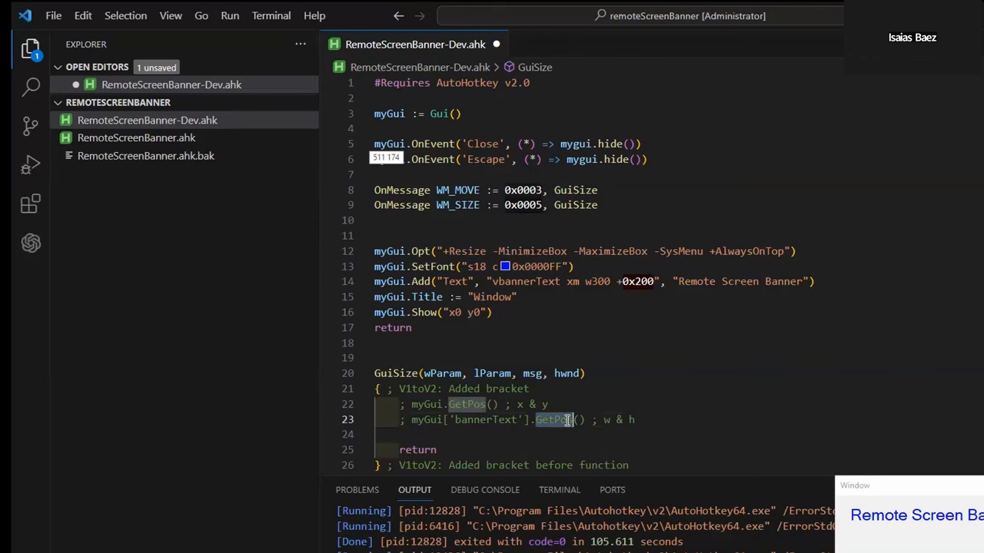
mouse_move(554, 420)
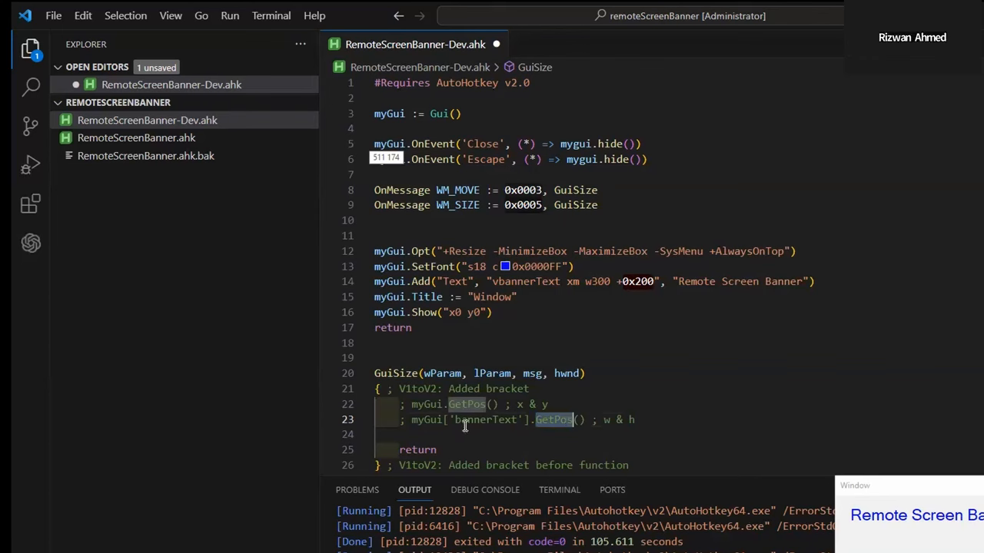
click(467, 404)
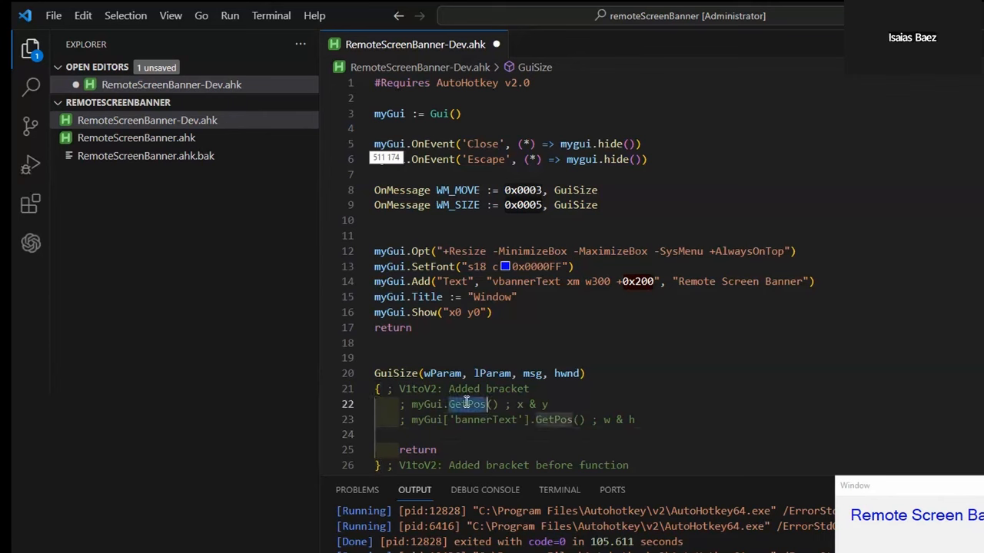